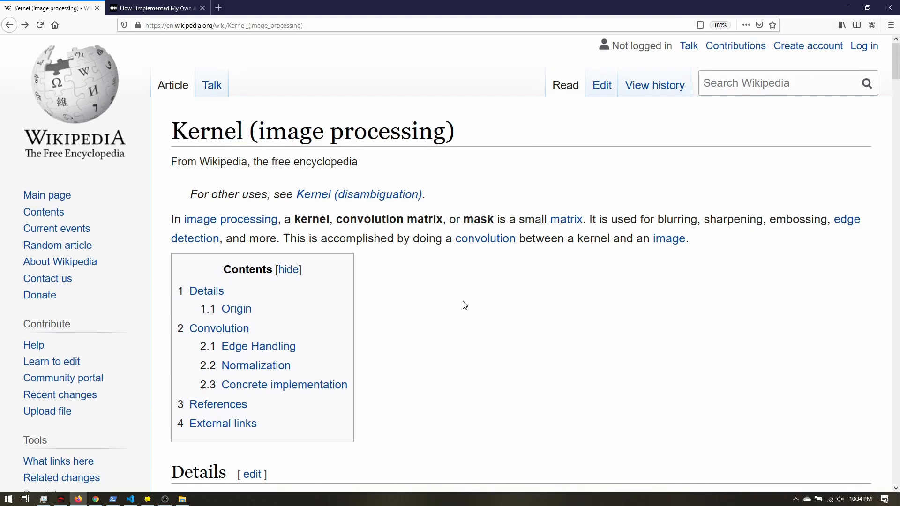
Step: Scroll the Kernel article down to the example kernels table with Sharpen and Box blur
{"action": "scroll", "scroll_direction": "down", "scroll_amount": 3}
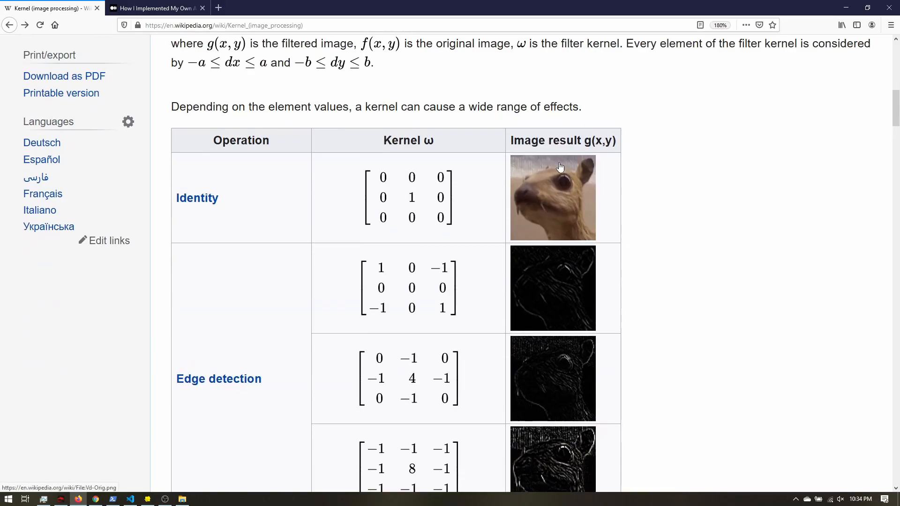
{"action": "mouse_move", "coordinate": [415, 195]}
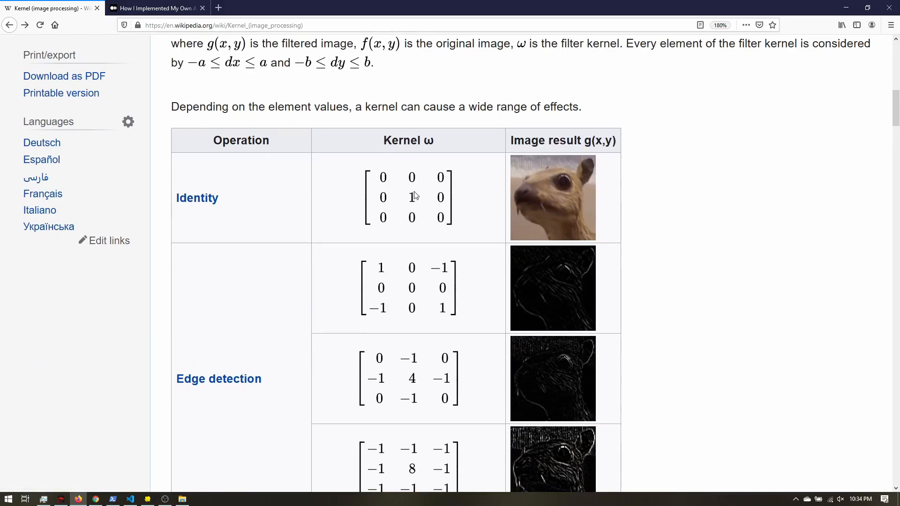
{"action": "mouse_move", "coordinate": [415, 214]}
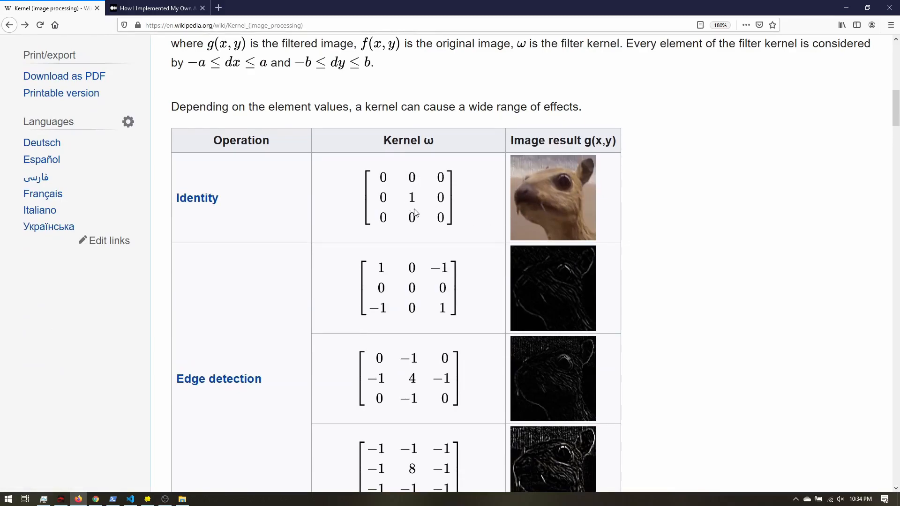
{"action": "scroll", "scroll_direction": "down", "scroll_amount": 3}
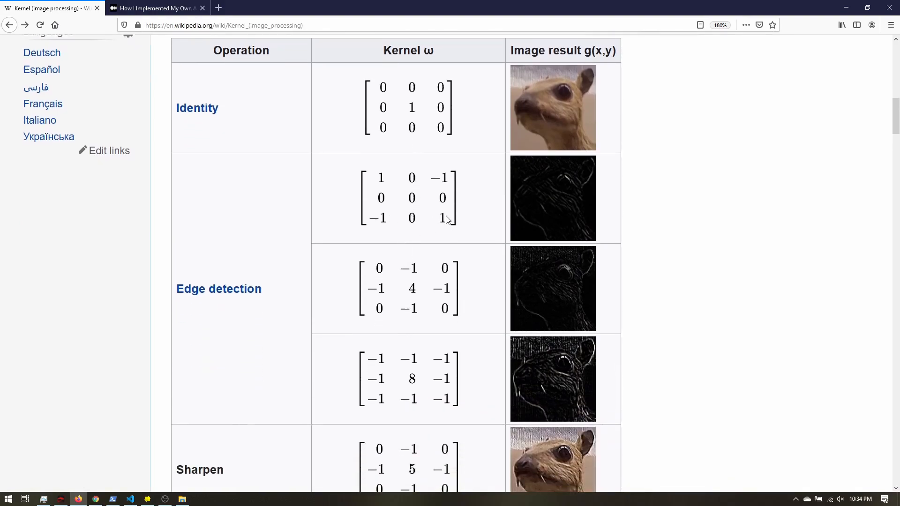
{"action": "scroll", "scroll_direction": "down", "scroll_amount": 3}
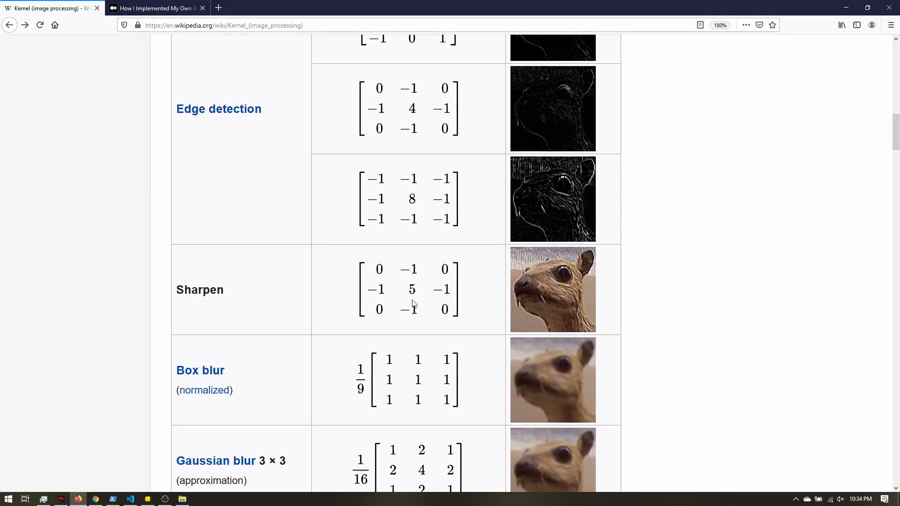
{"action": "mouse_move", "coordinate": [423, 287]}
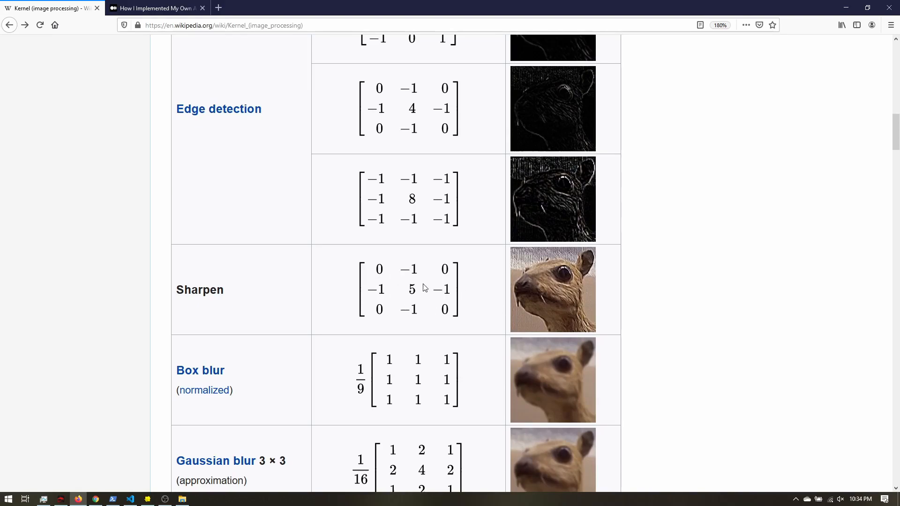
{"action": "mouse_move", "coordinate": [569, 293]}
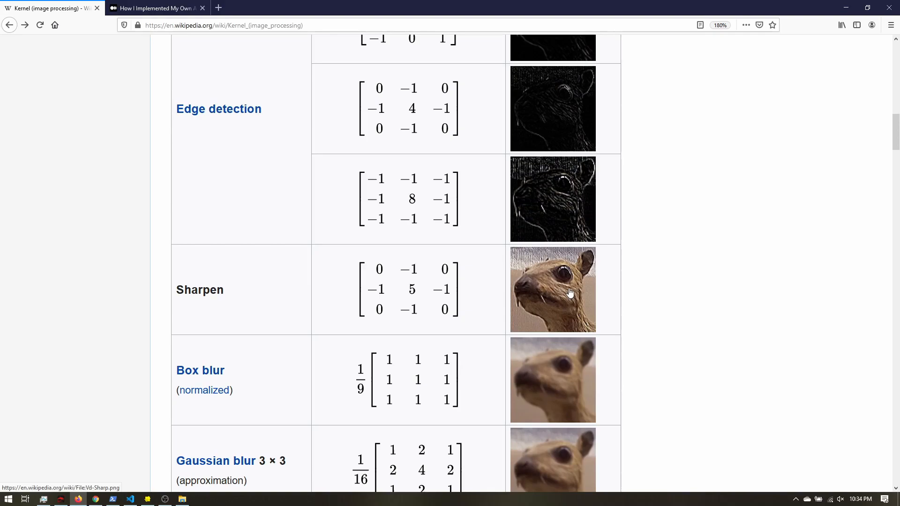
{"action": "mouse_move", "coordinate": [426, 300]}
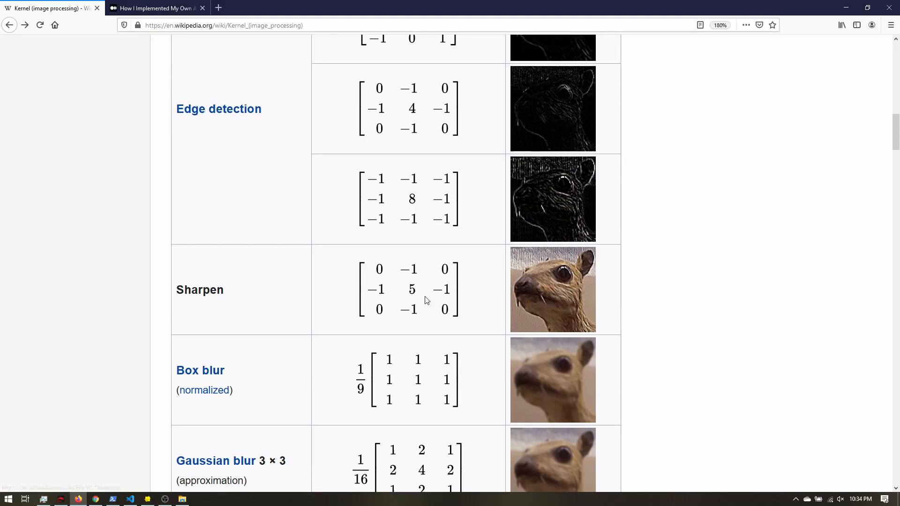
{"action": "mouse_move", "coordinate": [436, 298]}
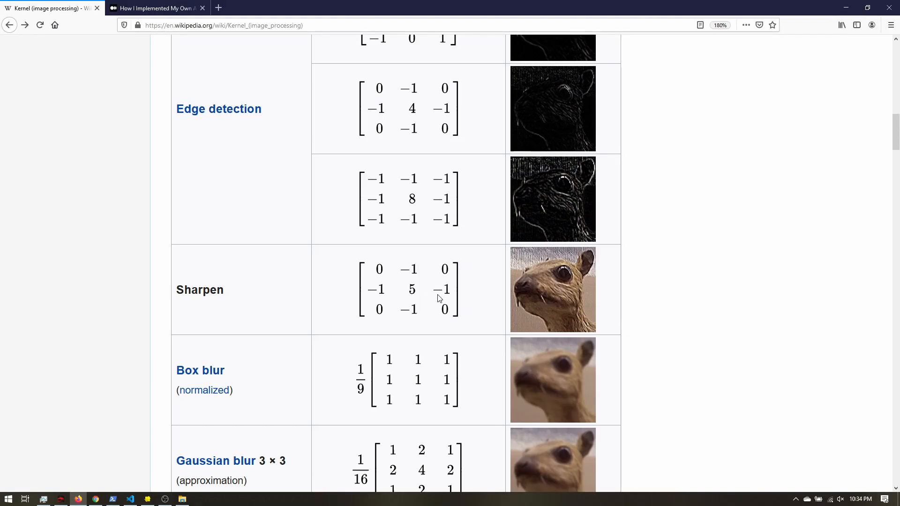
{"action": "mouse_move", "coordinate": [160, 20]}
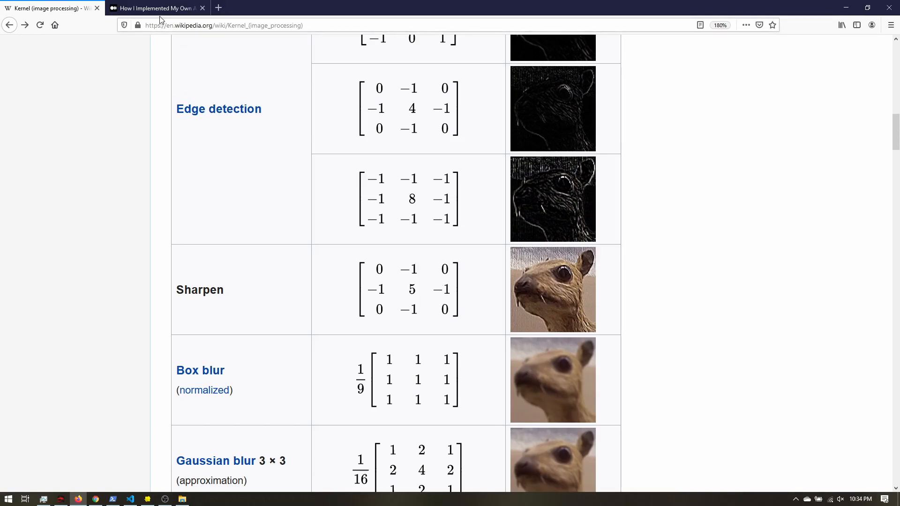
Step: Switch to the Beauty Mode article and read frequency separation down to the high-pass overlay figure
{"action": "left_click", "coordinate": [155, 8]}
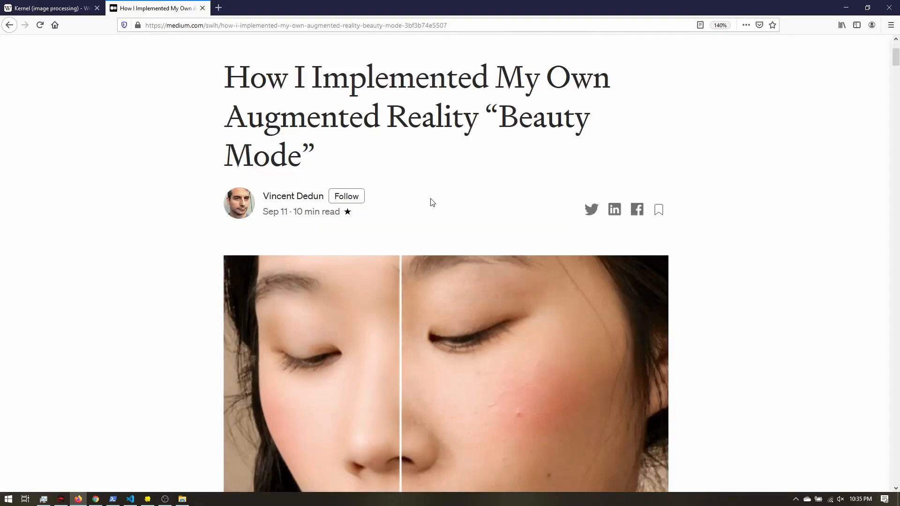
{"action": "mouse_move", "coordinate": [476, 191]}
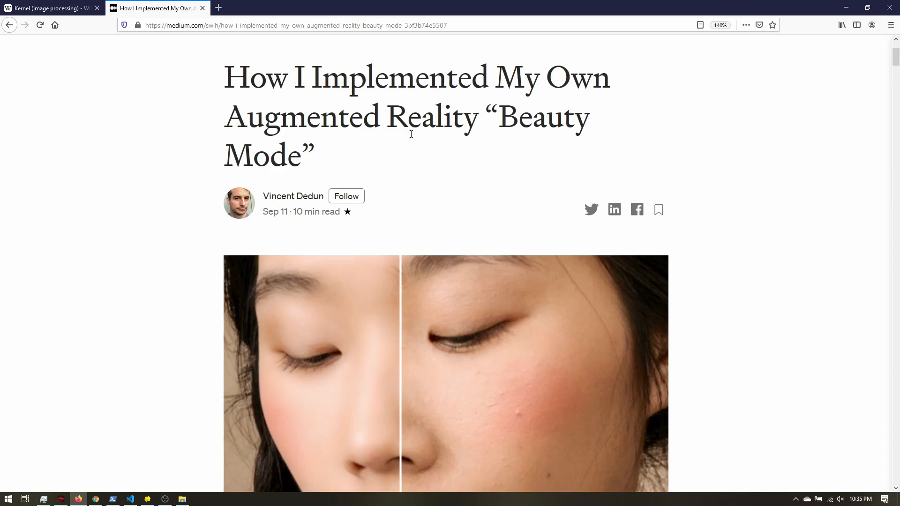
{"action": "scroll", "scroll_direction": "down", "scroll_amount": 3}
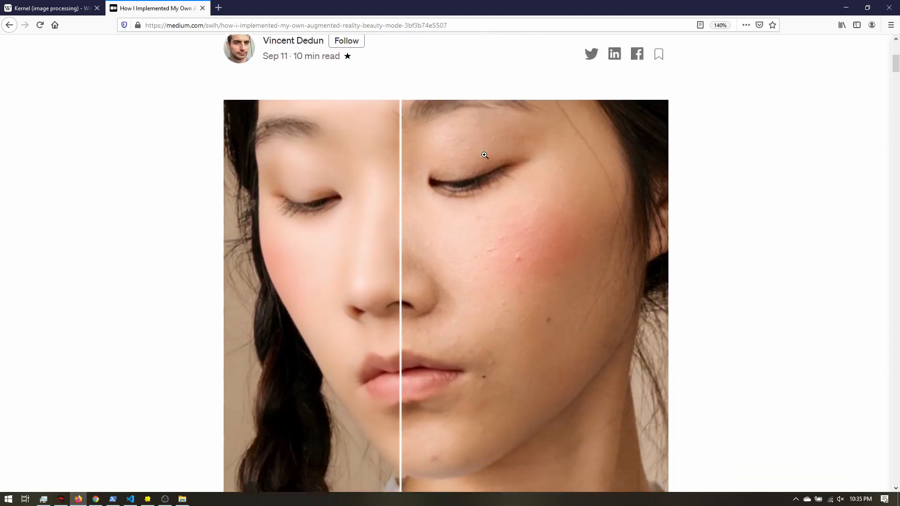
{"action": "scroll", "scroll_direction": "down", "scroll_amount": 3}
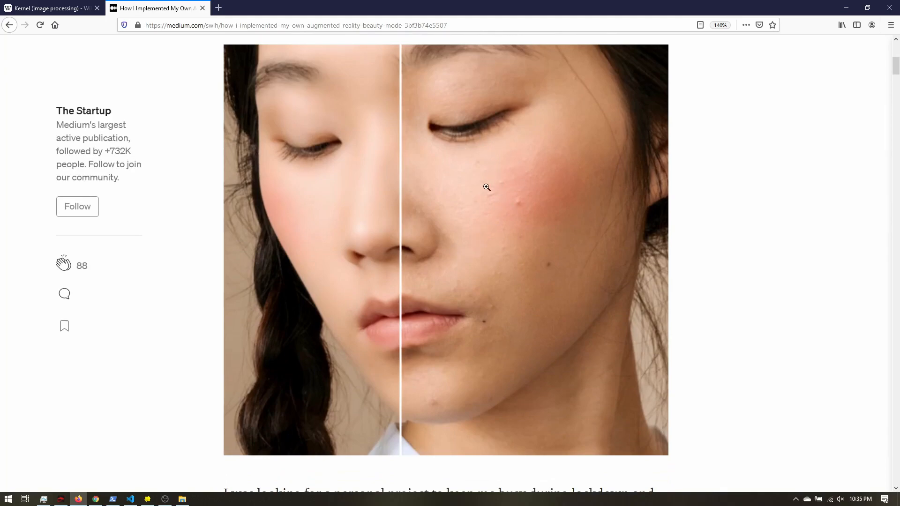
{"action": "mouse_move", "coordinate": [321, 218]}
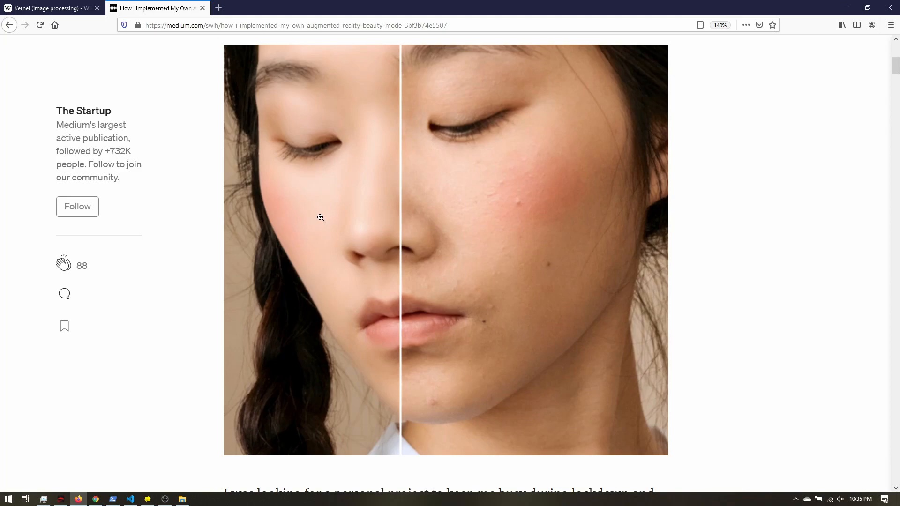
{"action": "mouse_move", "coordinate": [464, 196]}
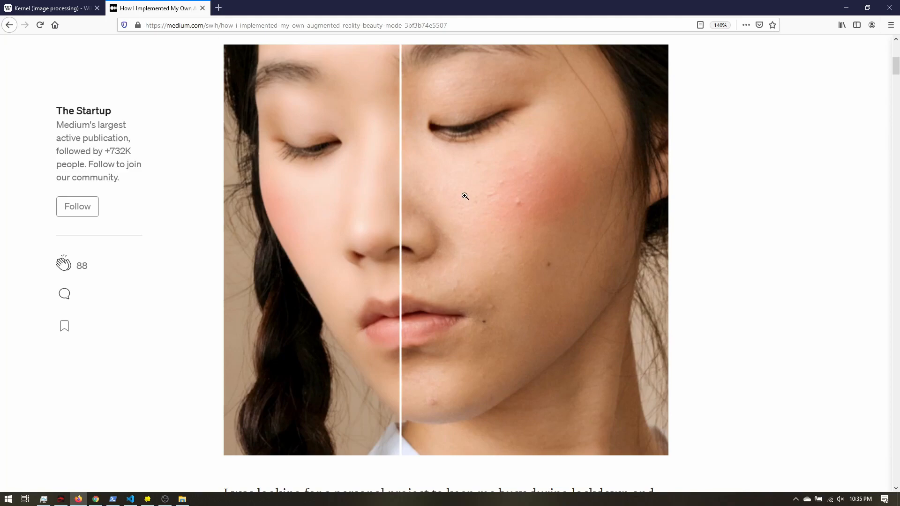
{"action": "scroll", "scroll_direction": "down", "scroll_amount": 3}
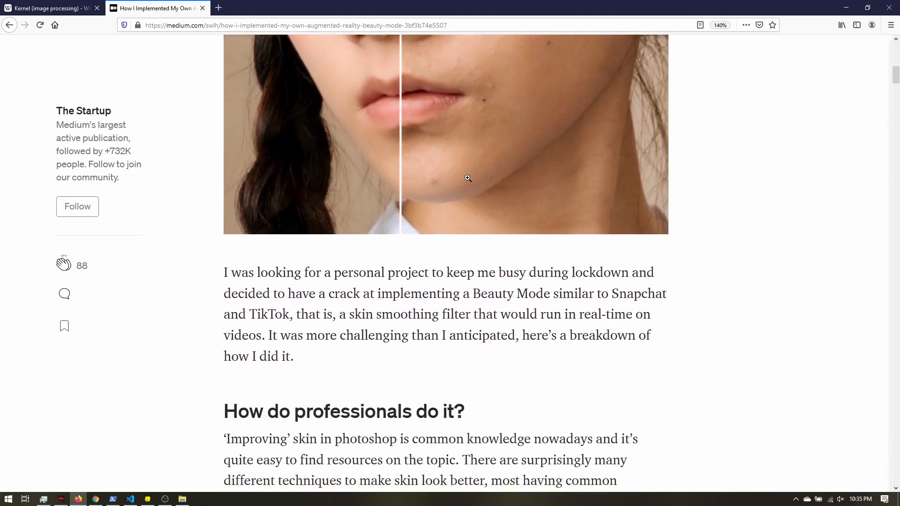
{"action": "scroll", "scroll_direction": "down", "scroll_amount": 3}
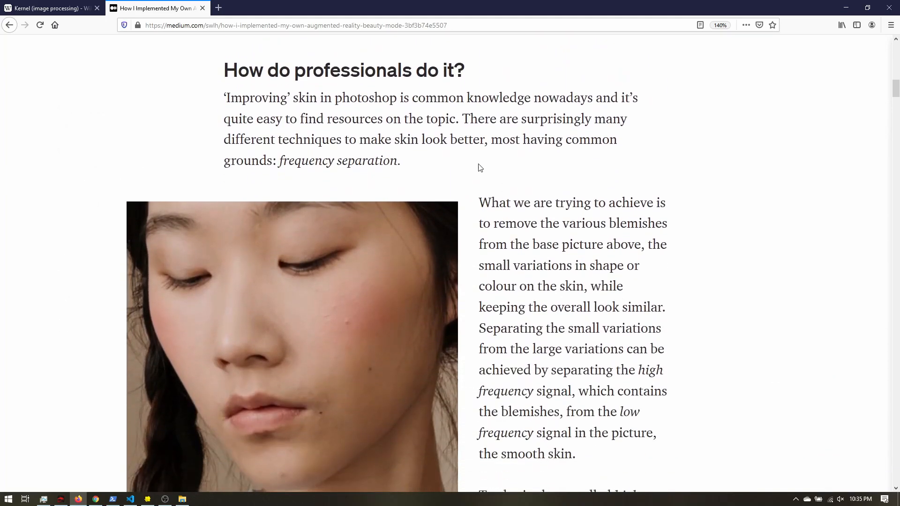
{"action": "scroll", "scroll_direction": "down", "scroll_amount": 3}
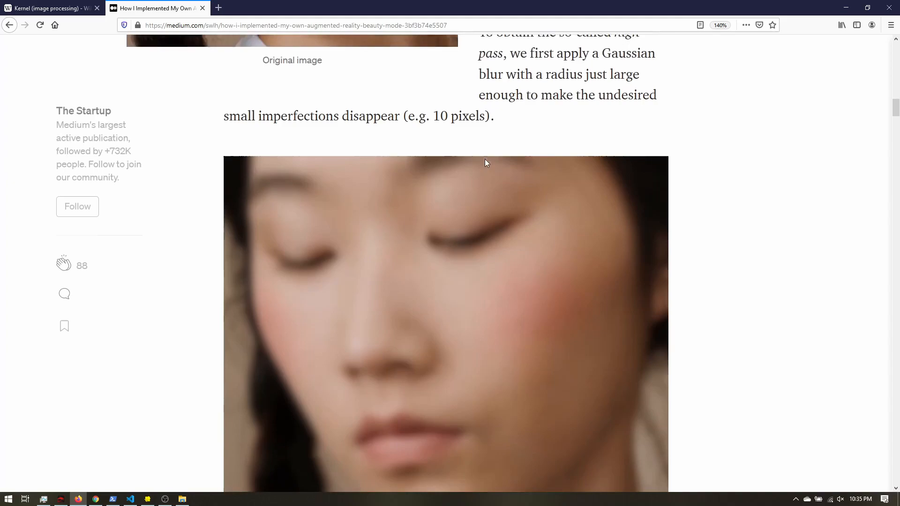
{"action": "scroll", "scroll_direction": "down", "scroll_amount": 3}
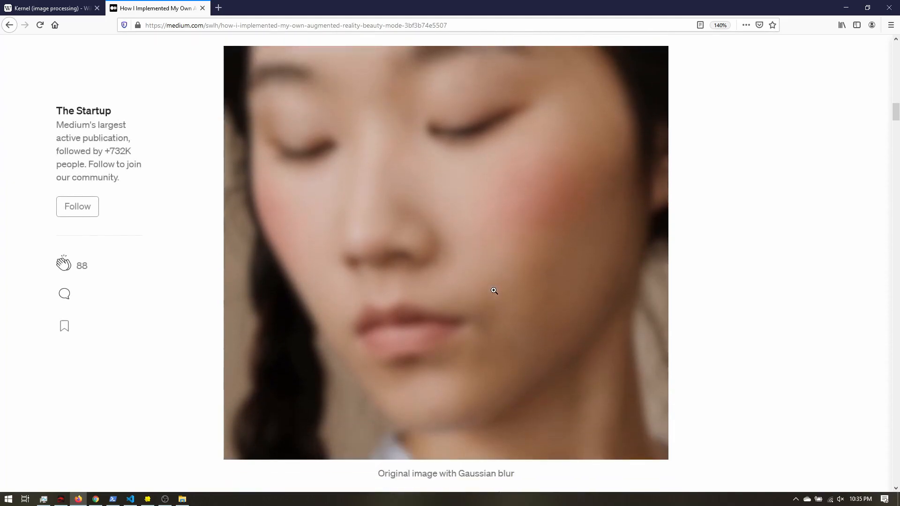
{"action": "scroll", "scroll_direction": "down", "scroll_amount": 3}
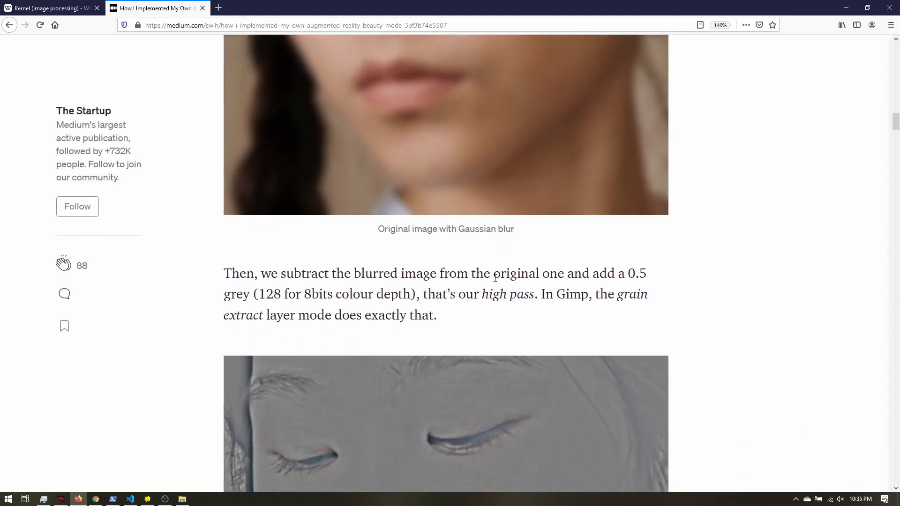
{"action": "scroll", "scroll_direction": "down", "scroll_amount": 3}
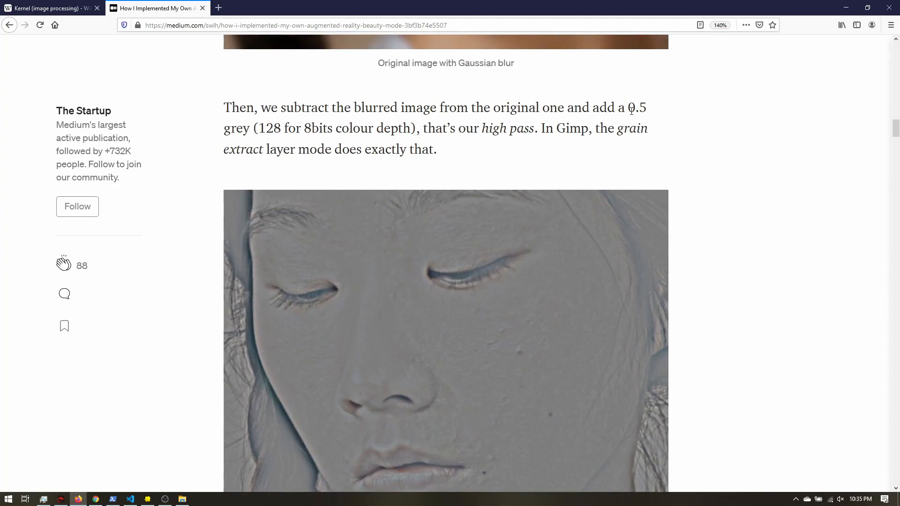
{"action": "scroll", "scroll_direction": "down", "scroll_amount": 3}
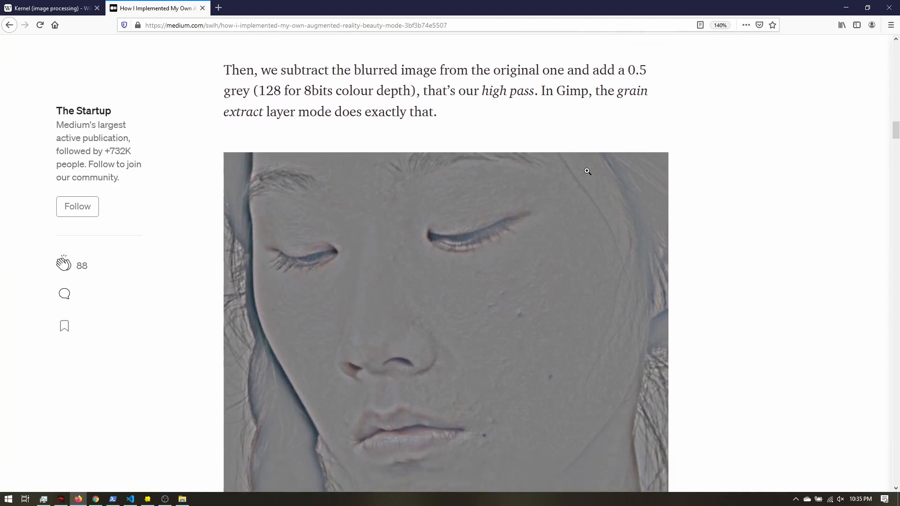
{"action": "scroll", "scroll_direction": "down", "scroll_amount": 3}
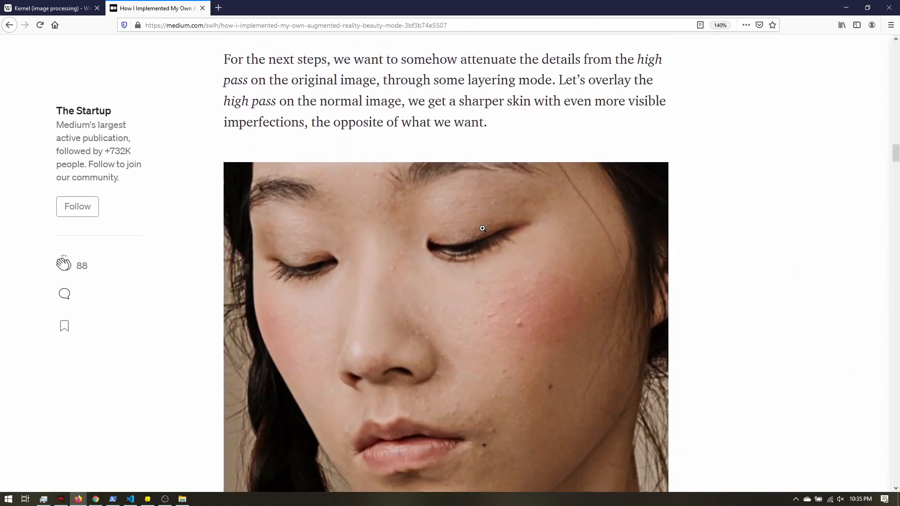
{"action": "scroll", "scroll_direction": "down", "scroll_amount": 3}
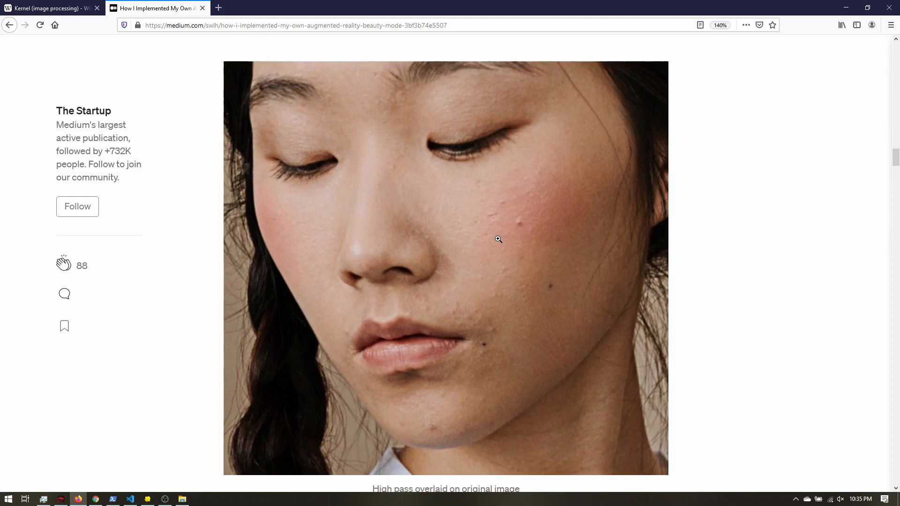
{"action": "mouse_move", "coordinate": [476, 273]}
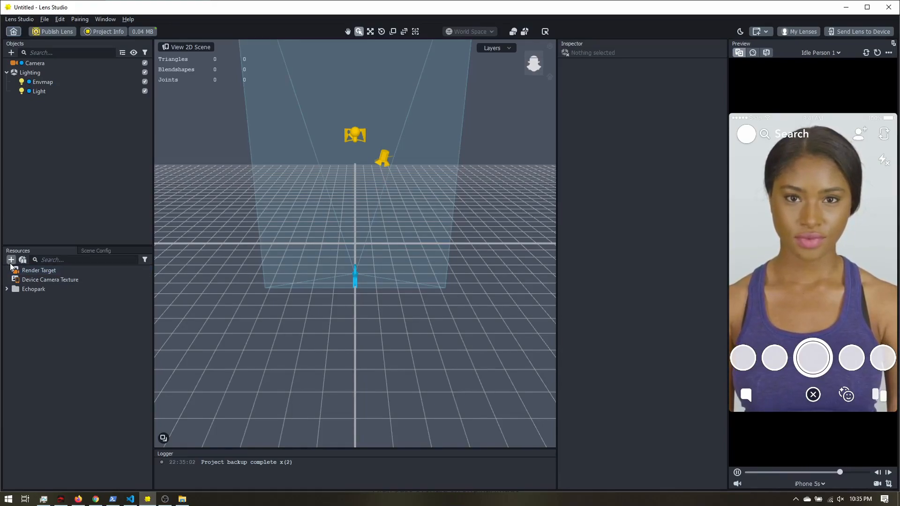
Step: Add a Graph Empty material from the Resources Material list
{"action": "left_click", "coordinate": [11, 259]}
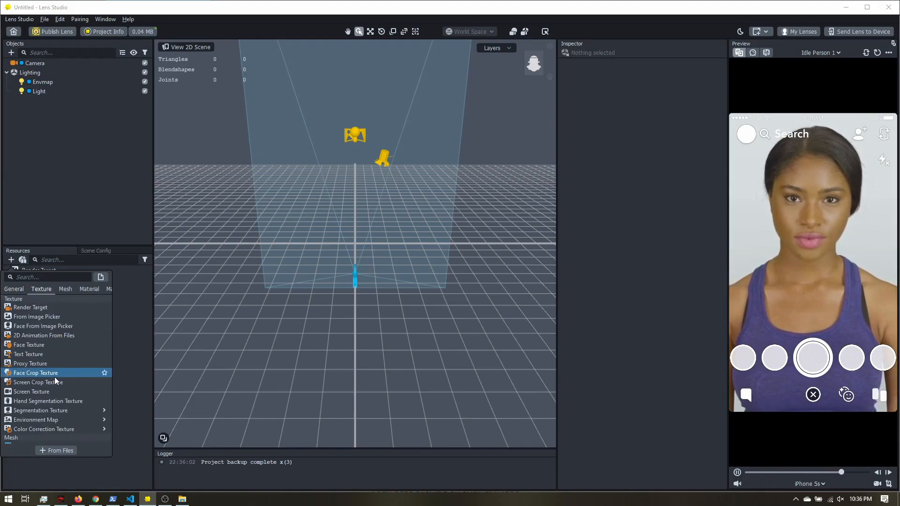
{"action": "left_click", "coordinate": [65, 289]}
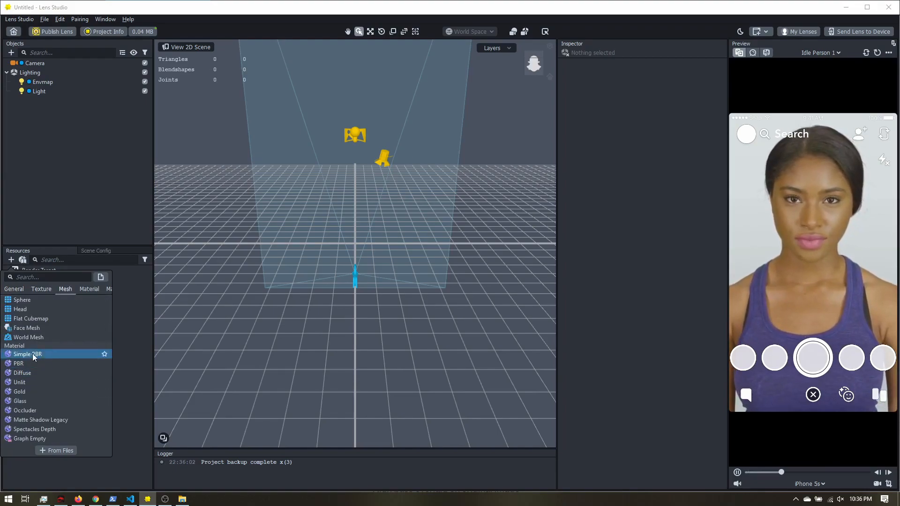
{"action": "left_click", "coordinate": [89, 289]}
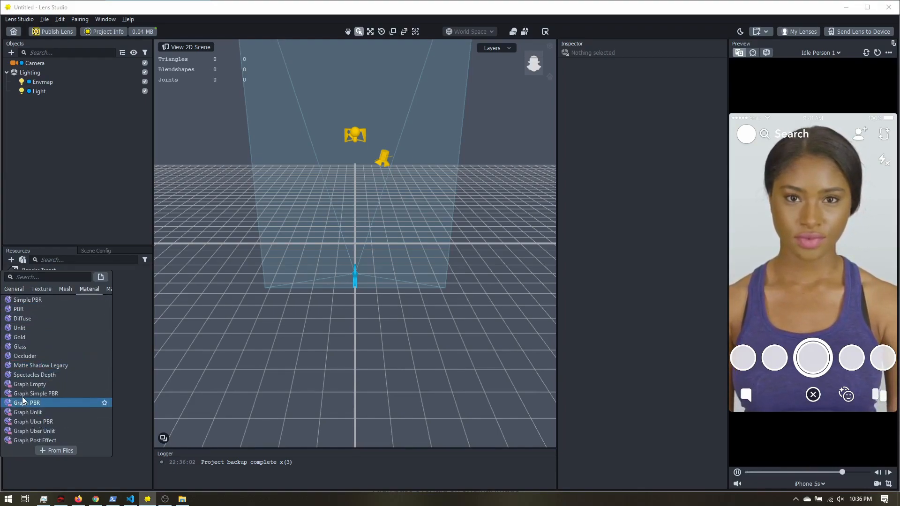
{"action": "left_click", "coordinate": [27, 412]}
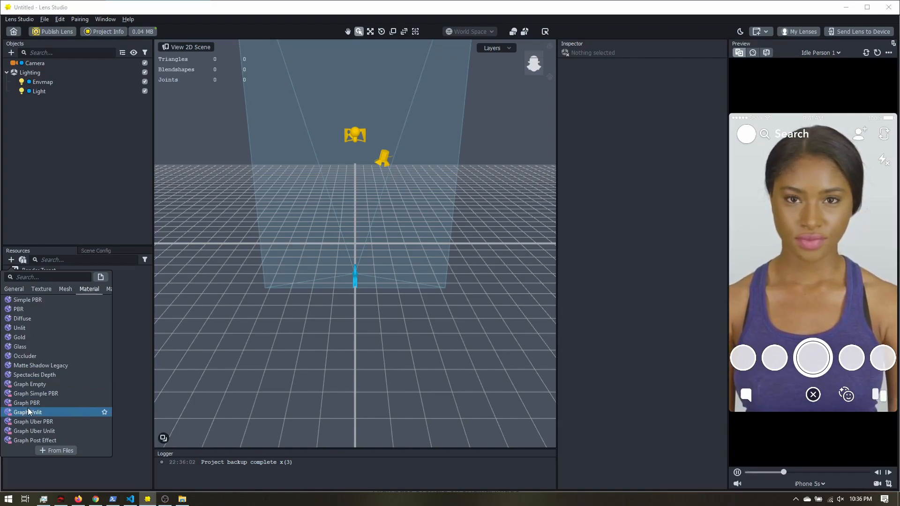
{"action": "left_click", "coordinate": [30, 384]}
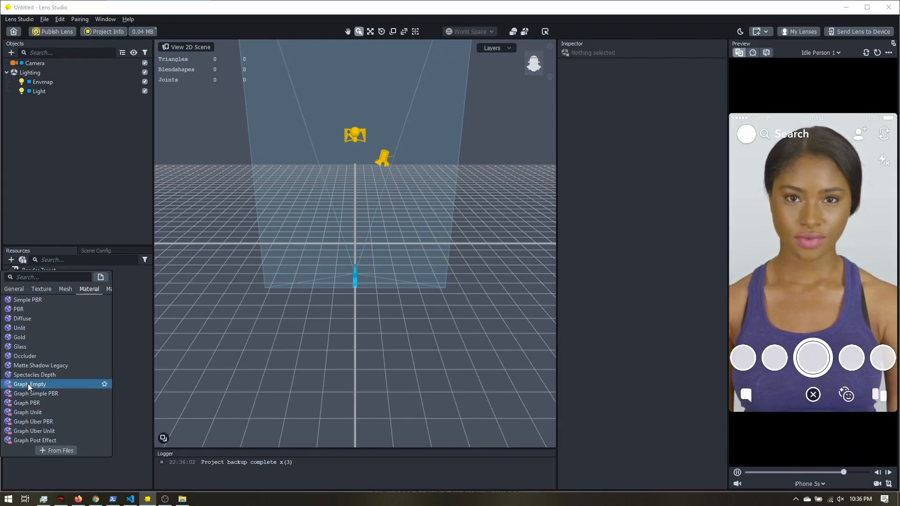
{"action": "left_click", "coordinate": [30, 384]}
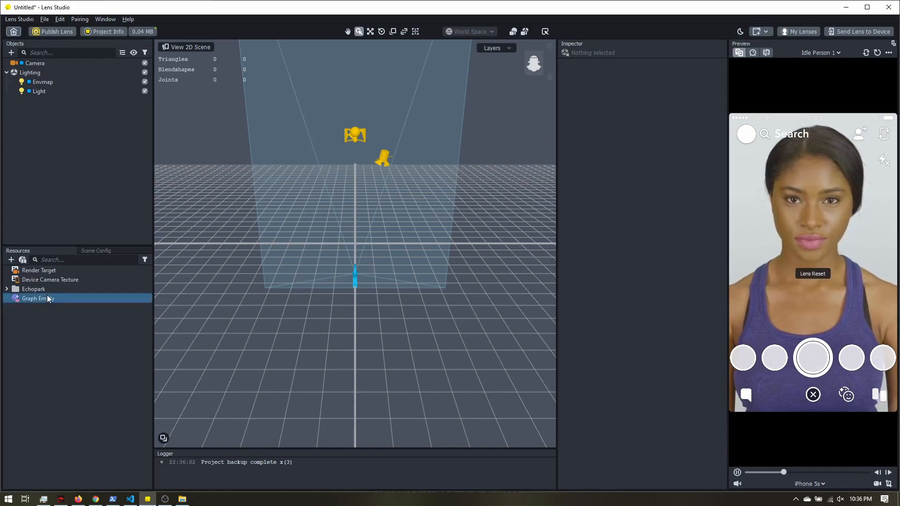
Step: Add a Color Correction post effect under the Camera and set its material to Graph Empty
{"action": "left_click", "coordinate": [11, 53]}
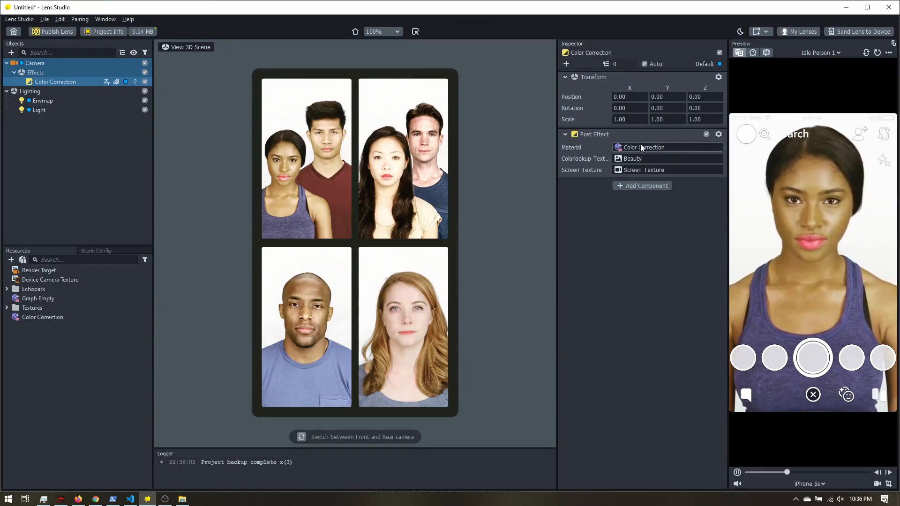
{"action": "left_click", "coordinate": [667, 147]}
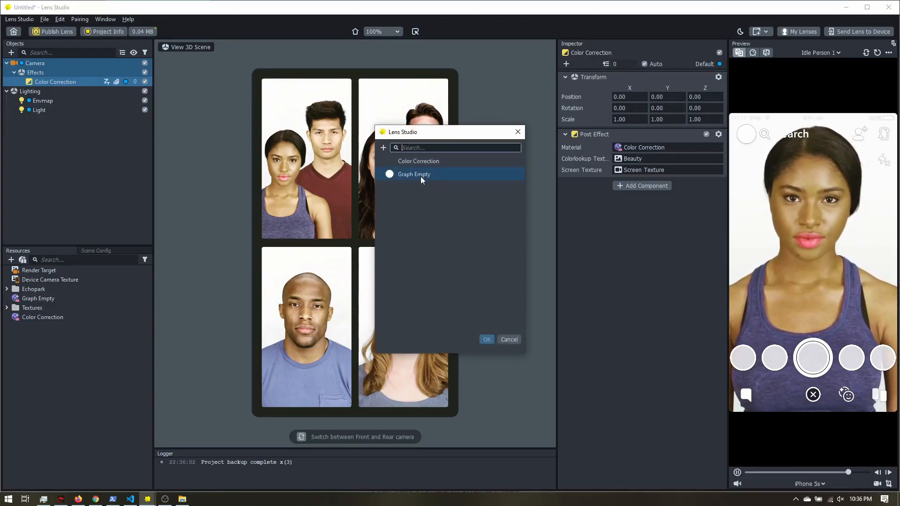
{"action": "left_click", "coordinate": [485, 339]}
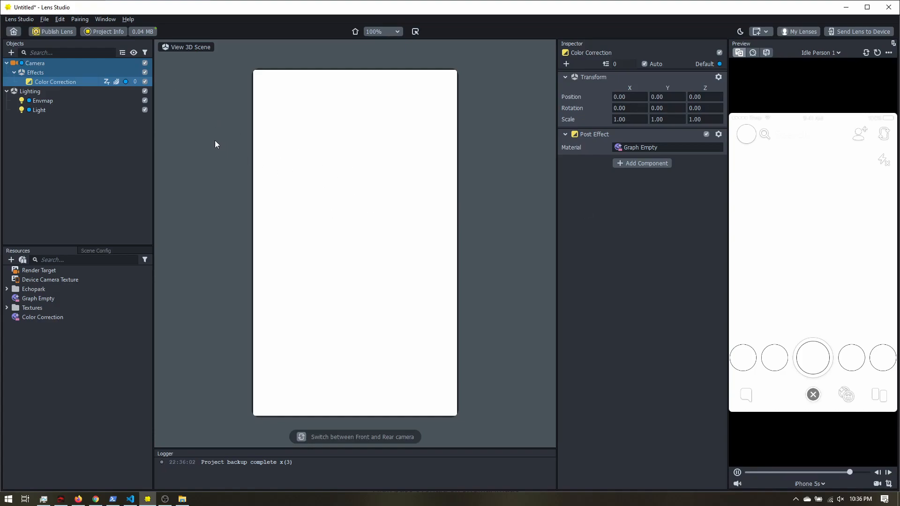
{"action": "left_click", "coordinate": [38, 298]}
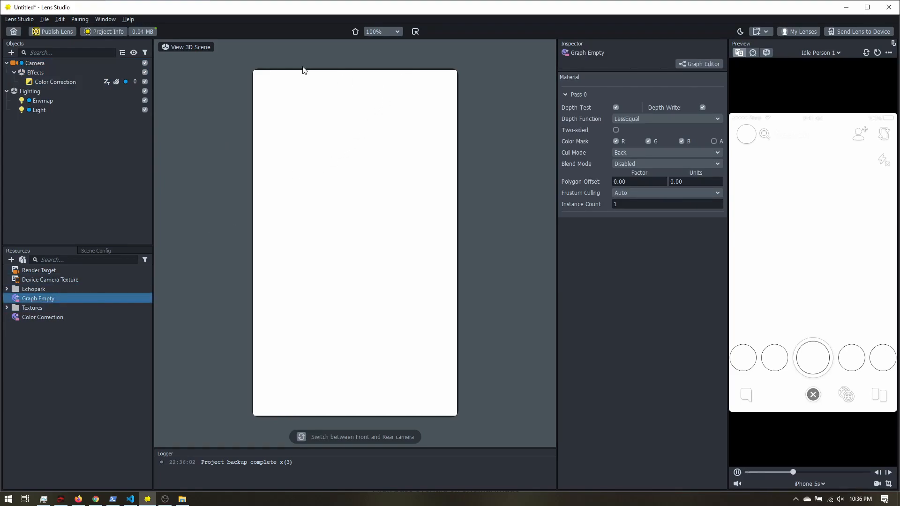
Step: Open Graph Empty in the Material Editor, peek at the Color Correction graph, then return to Graph Empty
{"action": "left_click", "coordinate": [105, 19]}
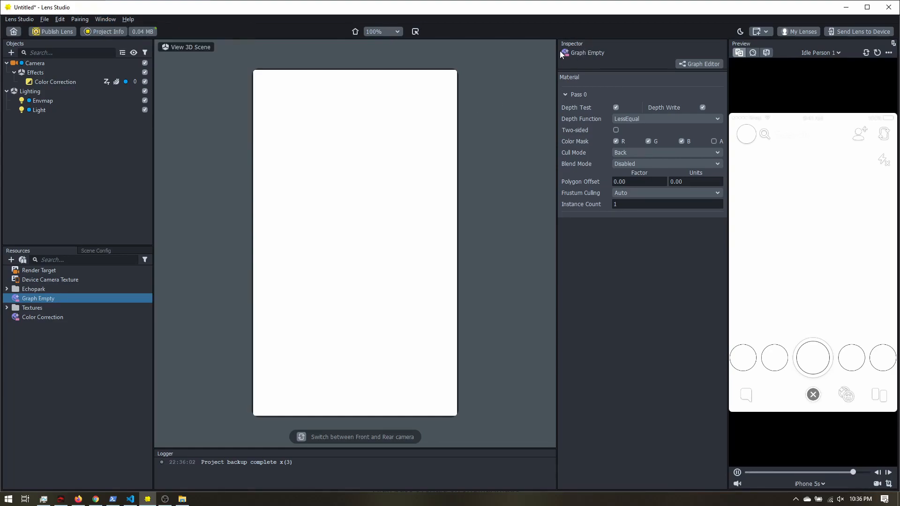
{"action": "left_click", "coordinate": [700, 63]}
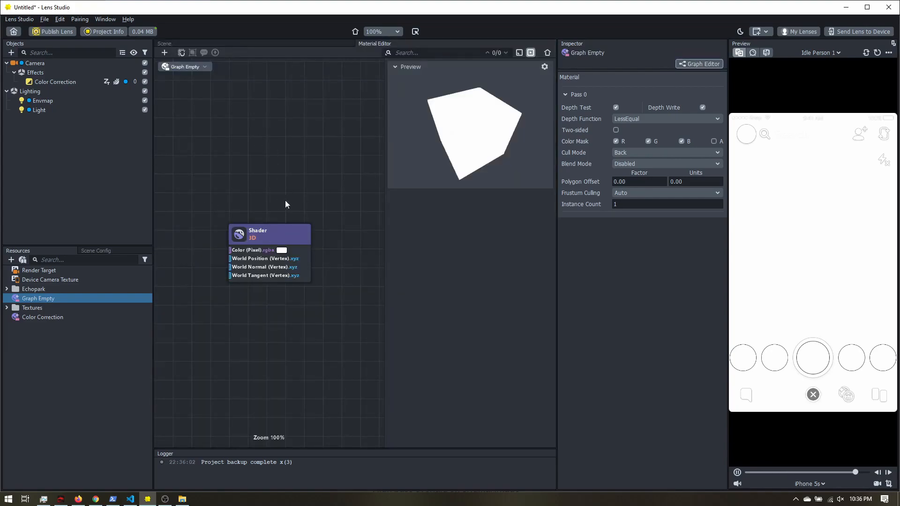
{"action": "left_click", "coordinate": [269, 233]}
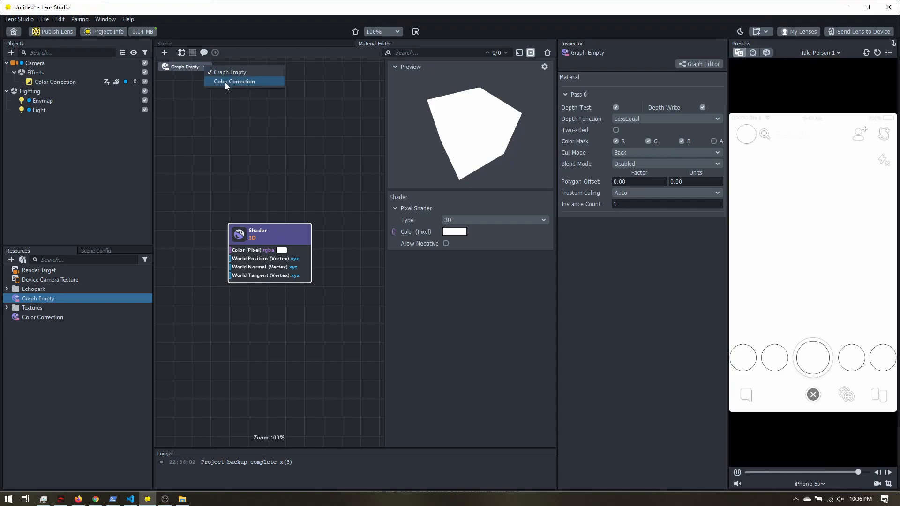
{"action": "left_click", "coordinate": [234, 81]}
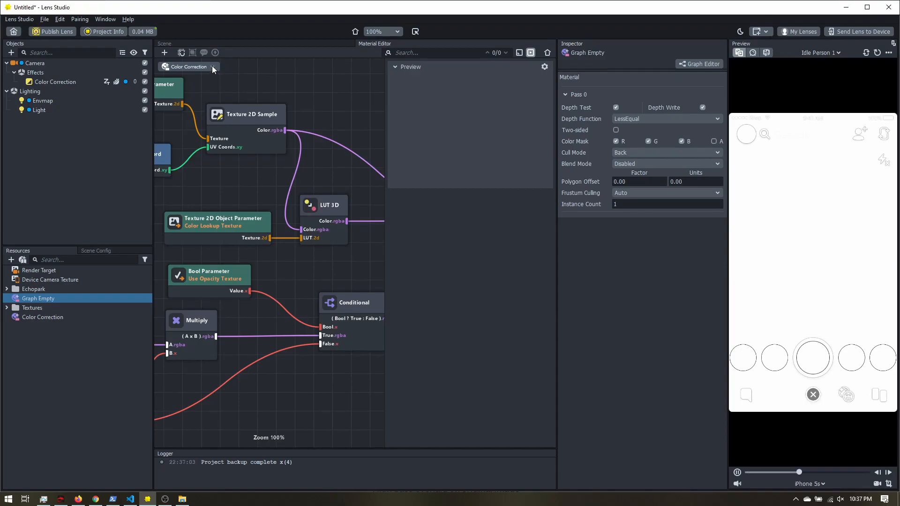
{"action": "left_click", "coordinate": [188, 66]}
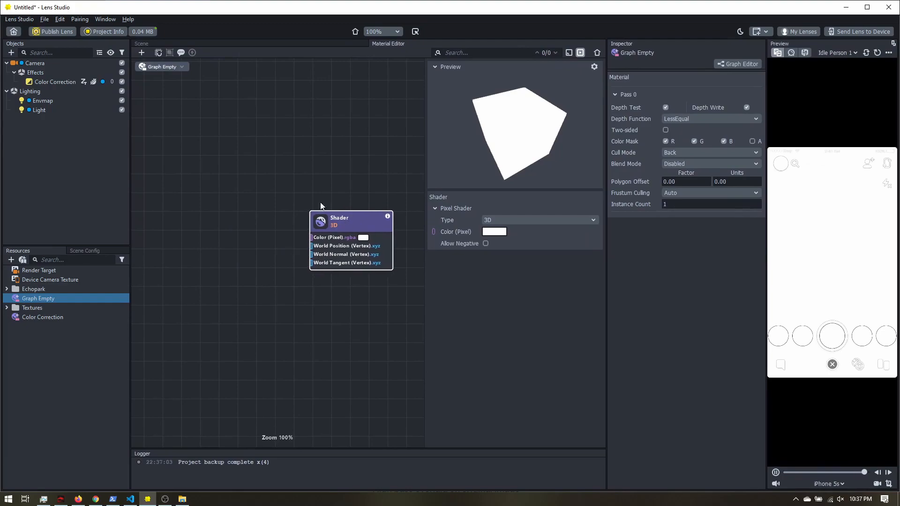
{"action": "mouse_move", "coordinate": [179, 195]}
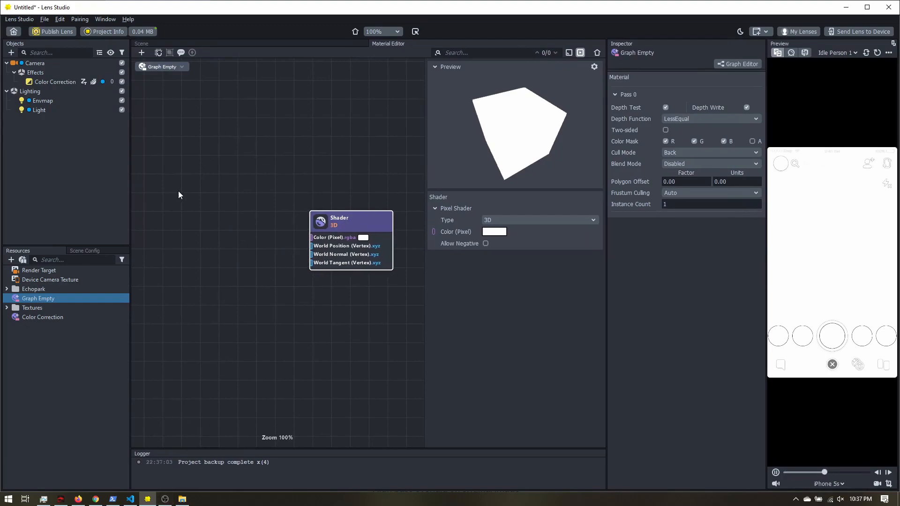
{"action": "mouse_move", "coordinate": [198, 200]}
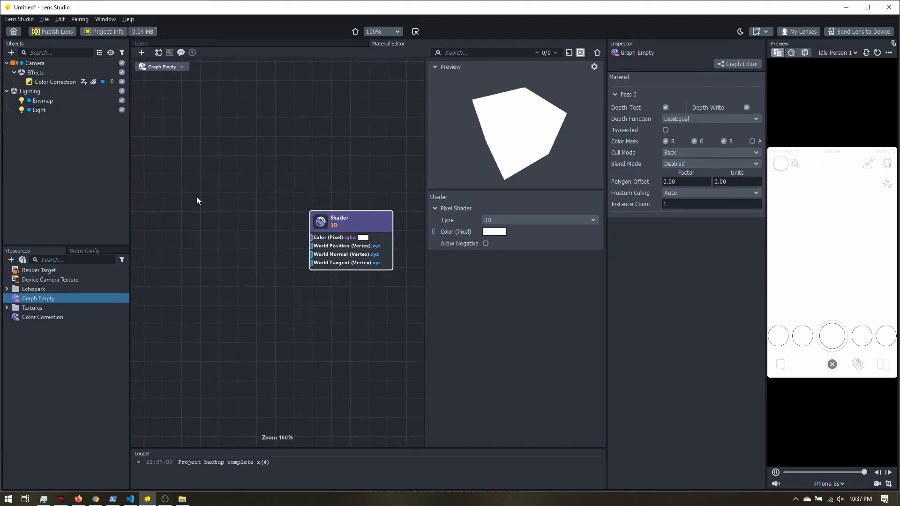
Step: Search 'blur' and add a Gaussian Blur sub-graph feeding the Shader's pixel colour
{"action": "type", "text": "blur"}
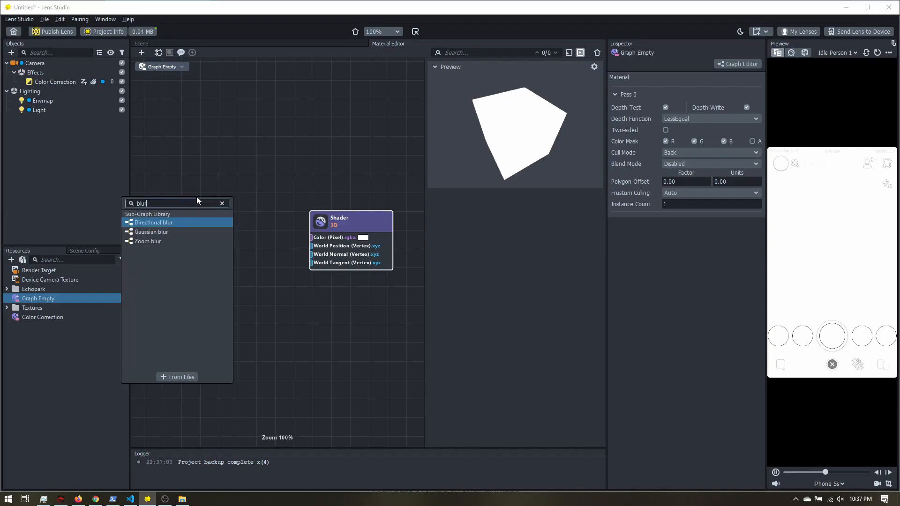
{"action": "mouse_move", "coordinate": [165, 231]}
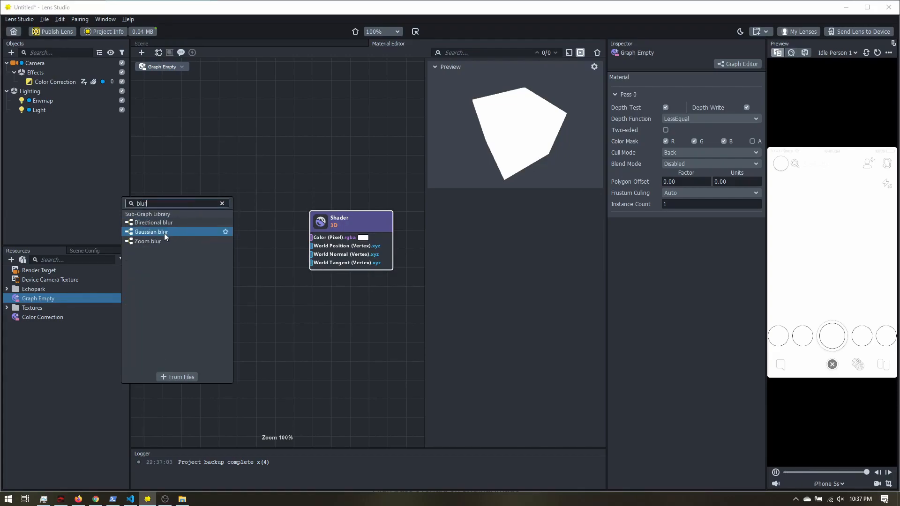
{"action": "left_click", "coordinate": [151, 232]}
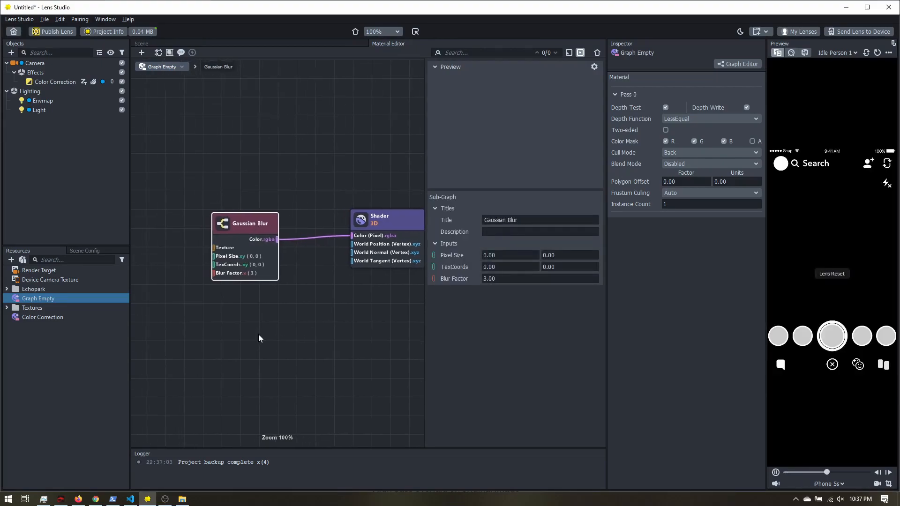
{"action": "left_click_drag", "start_coordinate": [244, 223], "coordinate": [322, 209]}
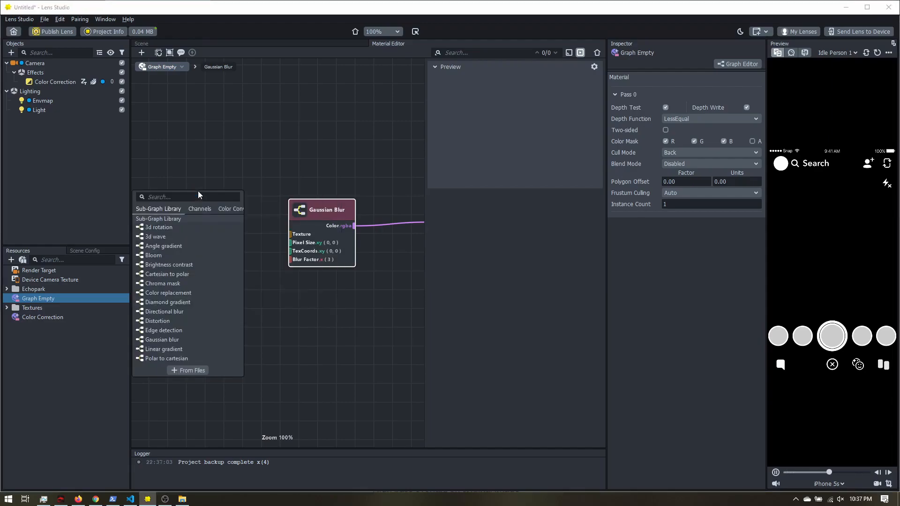
Step: Add a Texture 2D Object Parameter left of the blur and wire it into Gaussian Blur's Texture input
{"action": "type", "text": "texture"}
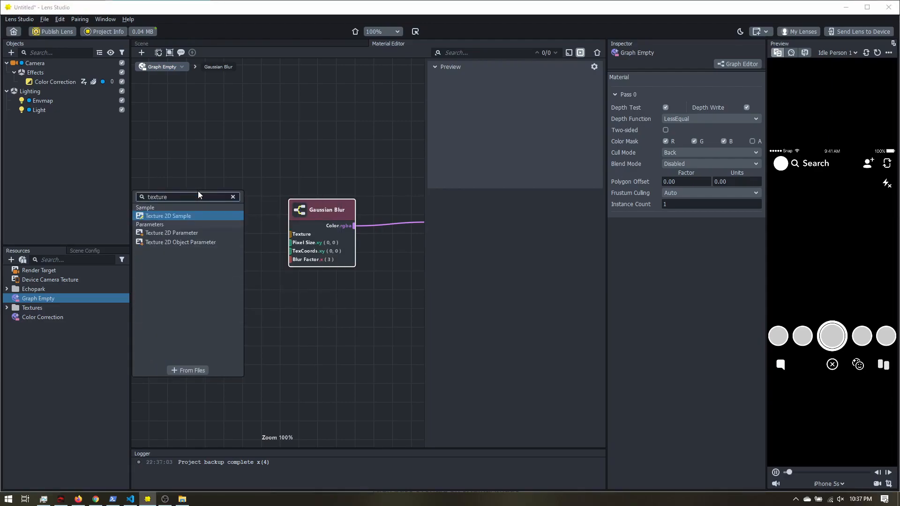
{"action": "mouse_move", "coordinate": [162, 256]}
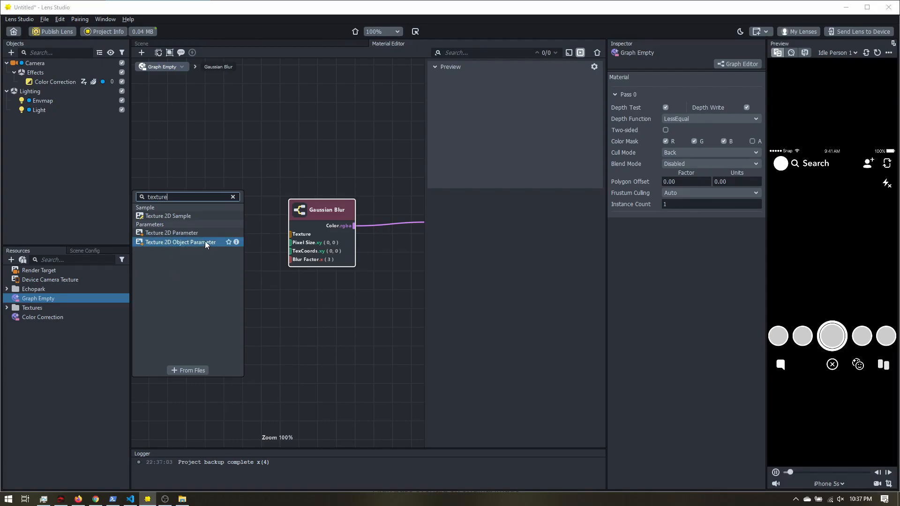
{"action": "left_click", "coordinate": [180, 241]}
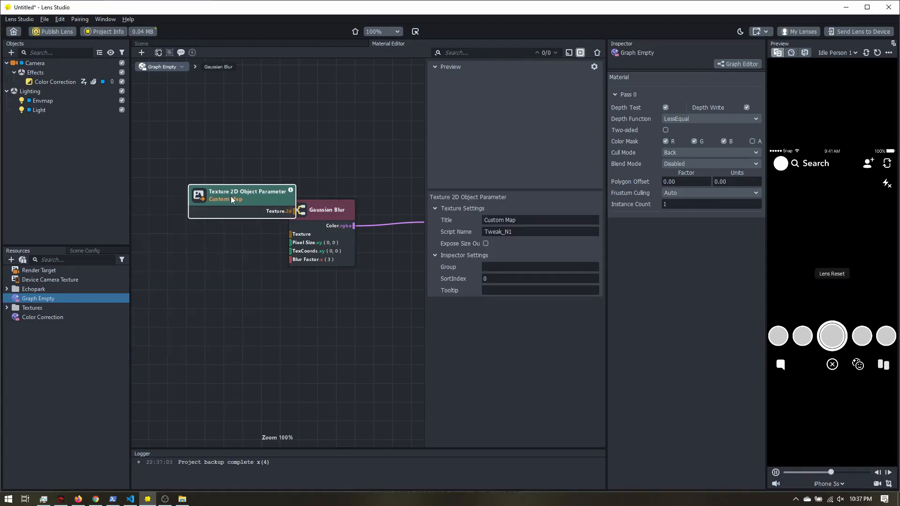
{"action": "left_click_drag", "start_coordinate": [241, 201], "coordinate": [209, 215]}
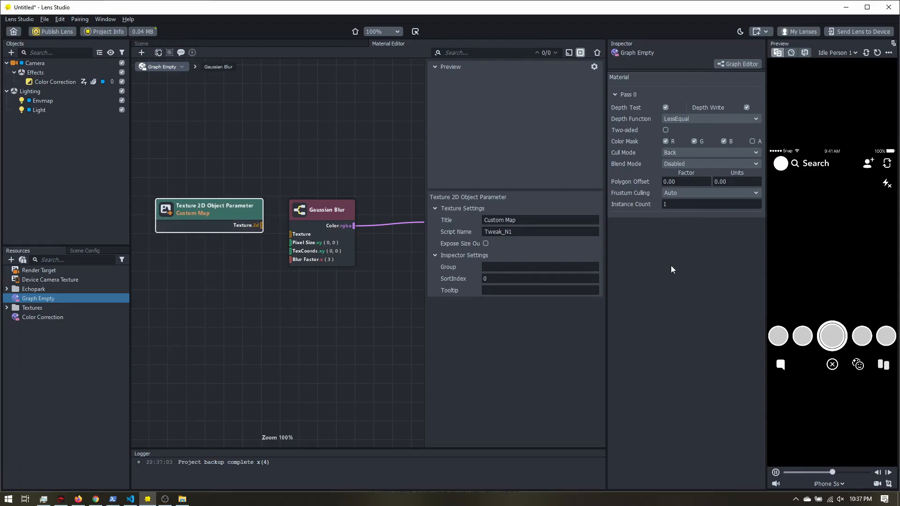
{"action": "left_click_drag", "start_coordinate": [217, 205], "coordinate": [203, 212]}
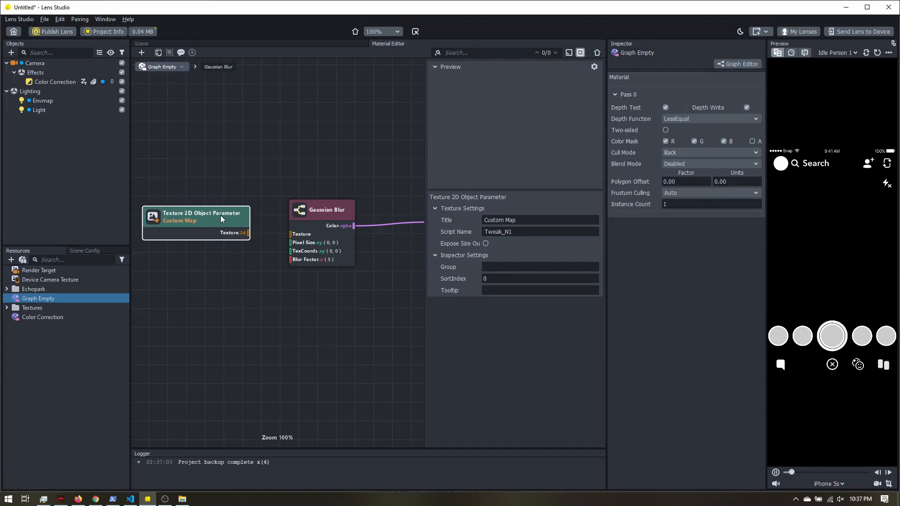
{"action": "left_click_drag", "start_coordinate": [245, 232], "coordinate": [293, 234]}
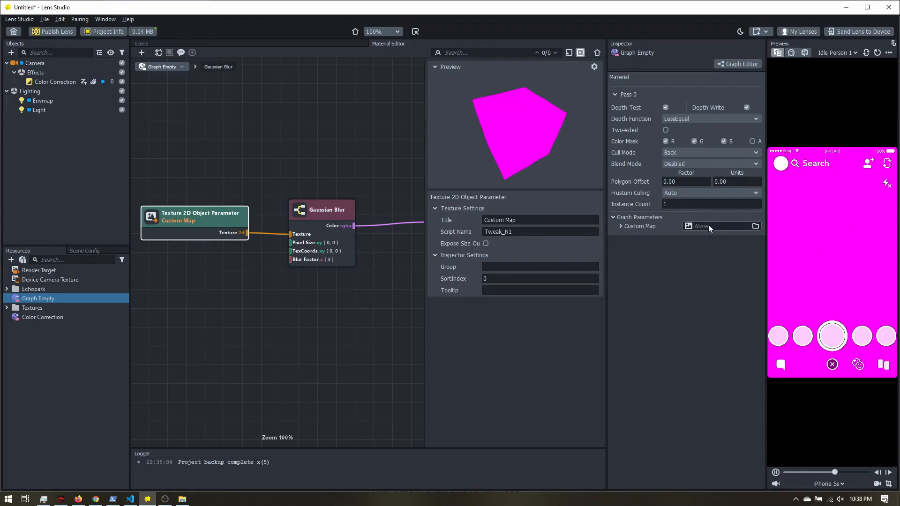
Step: Assign Screen Texture to the Custom Map graph parameter
{"action": "left_click", "coordinate": [721, 226]}
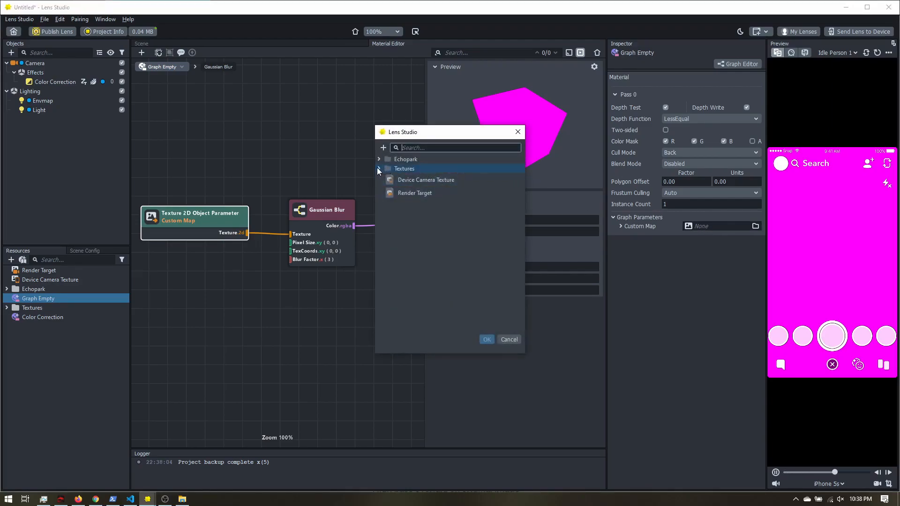
{"action": "left_click", "coordinate": [379, 169]}
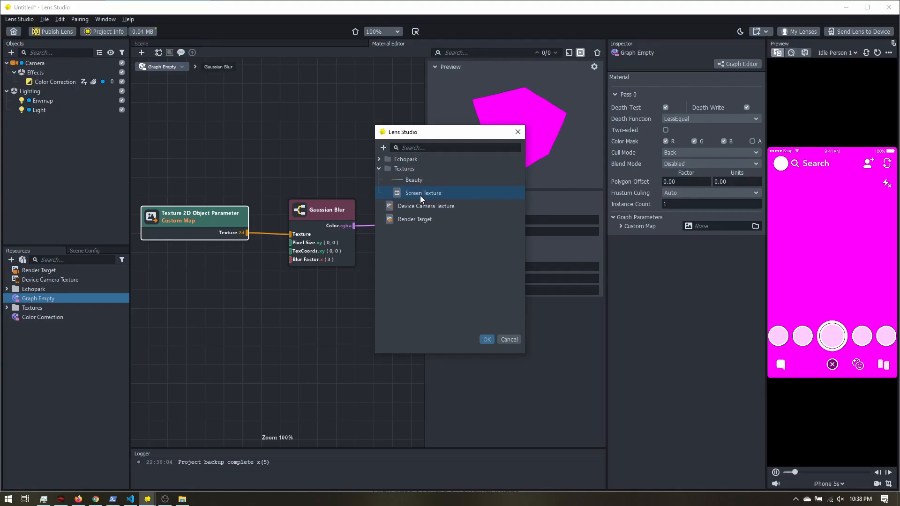
{"action": "mouse_move", "coordinate": [425, 206]}
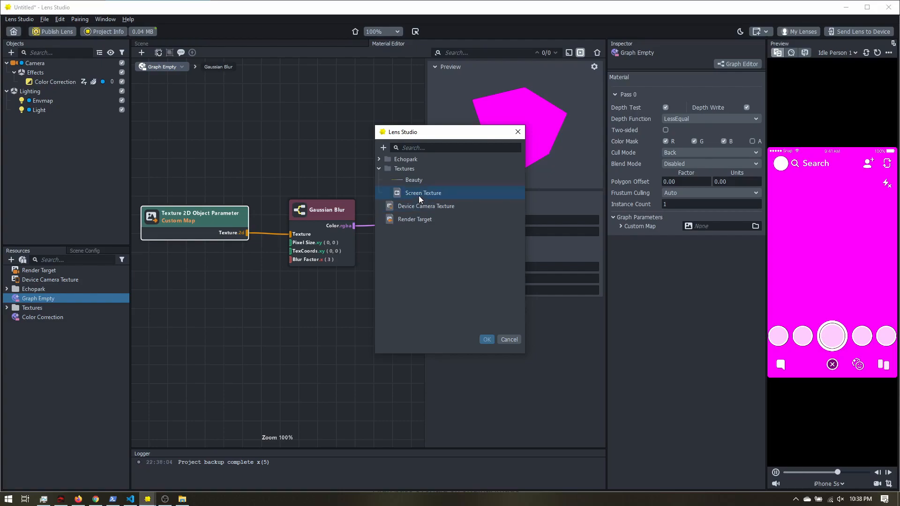
{"action": "left_click", "coordinate": [424, 193]}
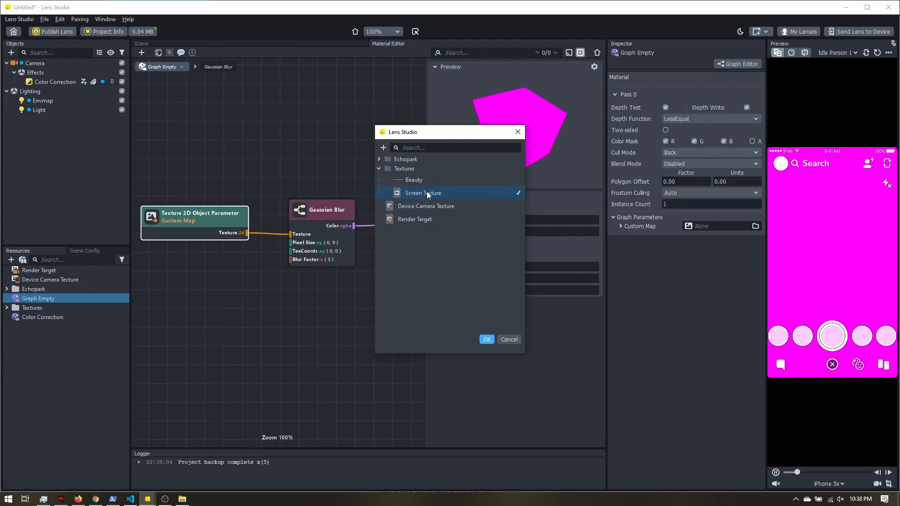
{"action": "left_click", "coordinate": [487, 340]}
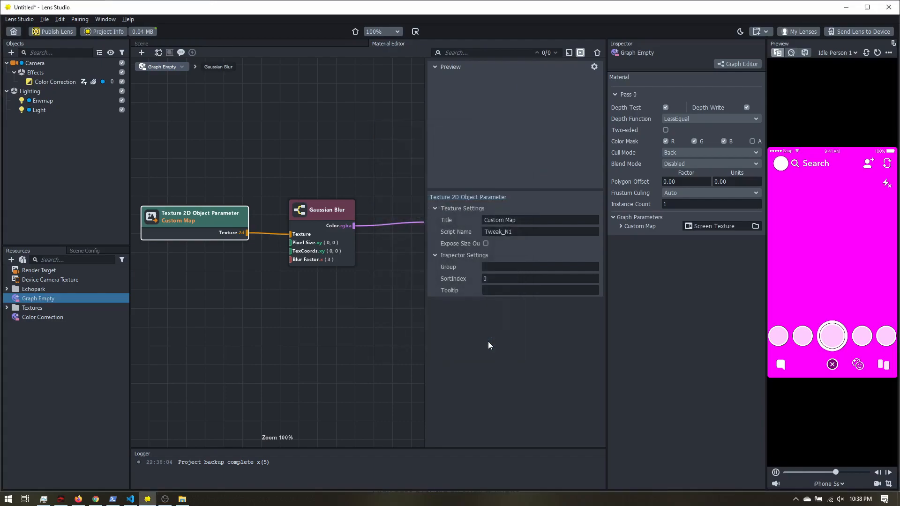
Step: Start adding a new resource from the Resources list, searching 'sc'
{"action": "left_click", "coordinate": [35, 63]}
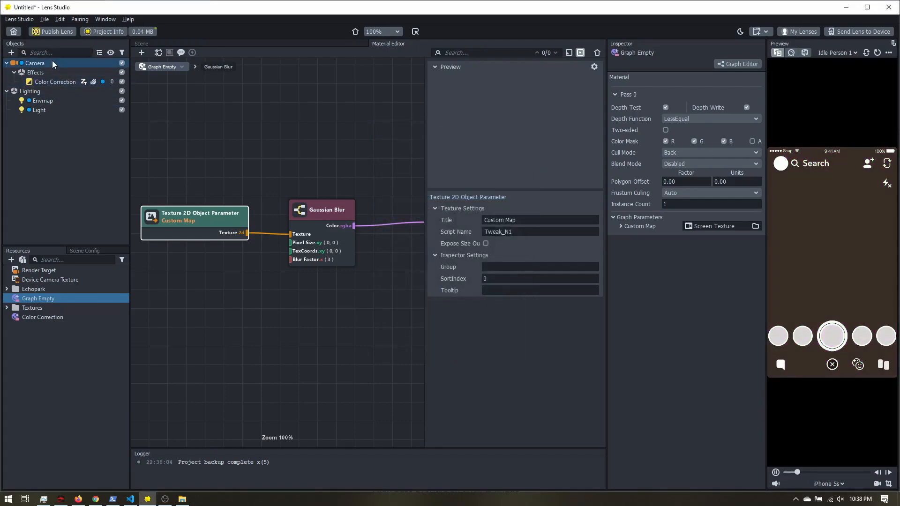
{"action": "left_click", "coordinate": [54, 81]}
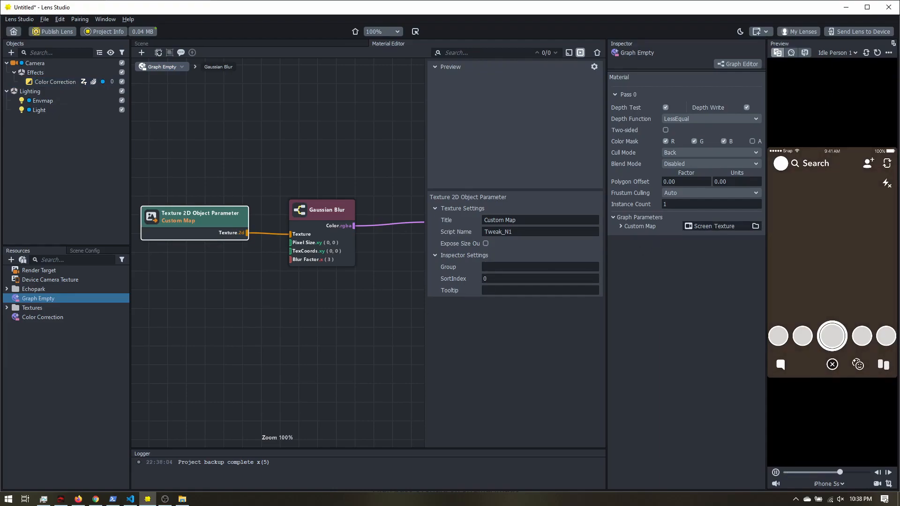
{"action": "left_click", "coordinate": [11, 260]}
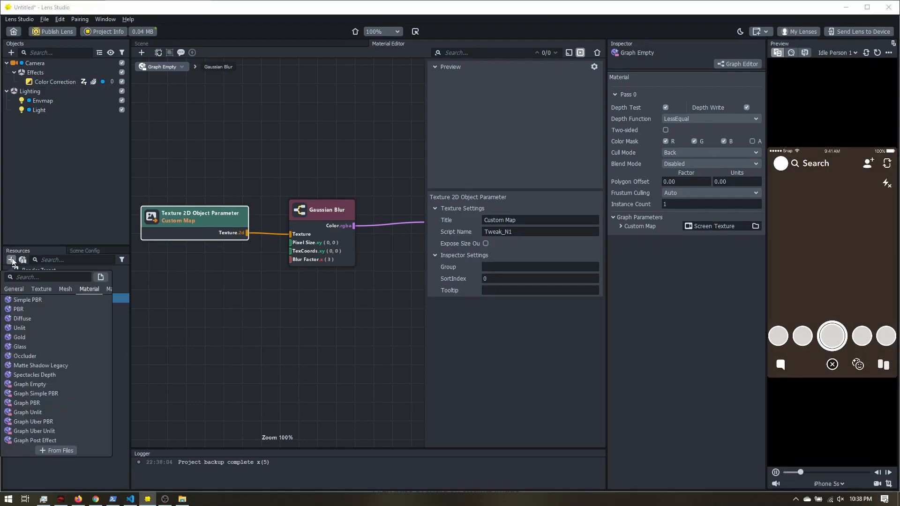
{"action": "type", "text": "sc"}
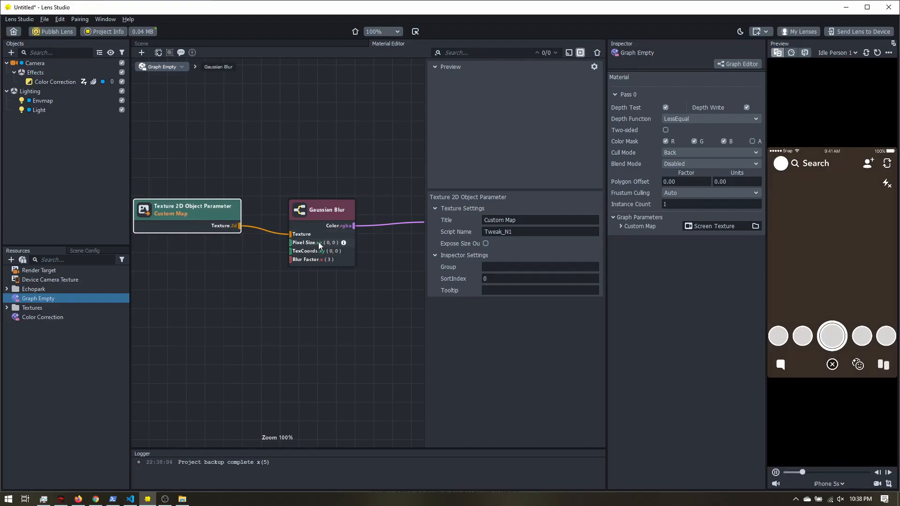
Step: Set the Gaussian Blur node's Pixel Size to 0.001 in both directions
{"action": "left_click", "coordinate": [322, 209]}
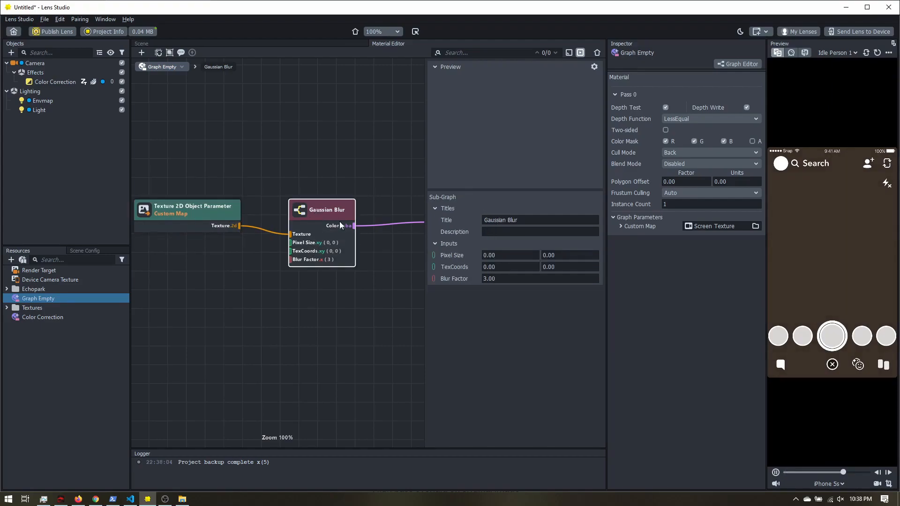
{"action": "left_click", "coordinate": [508, 255]}
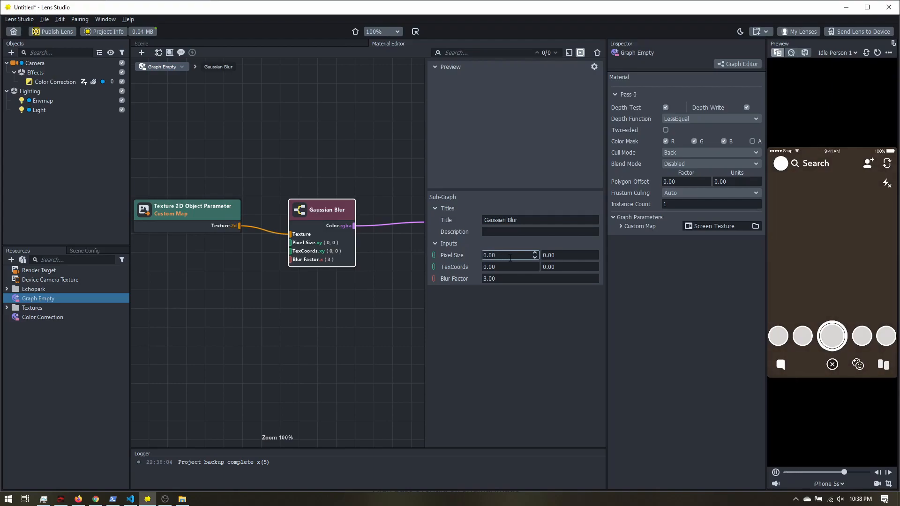
{"action": "type", "text": "0.001"}
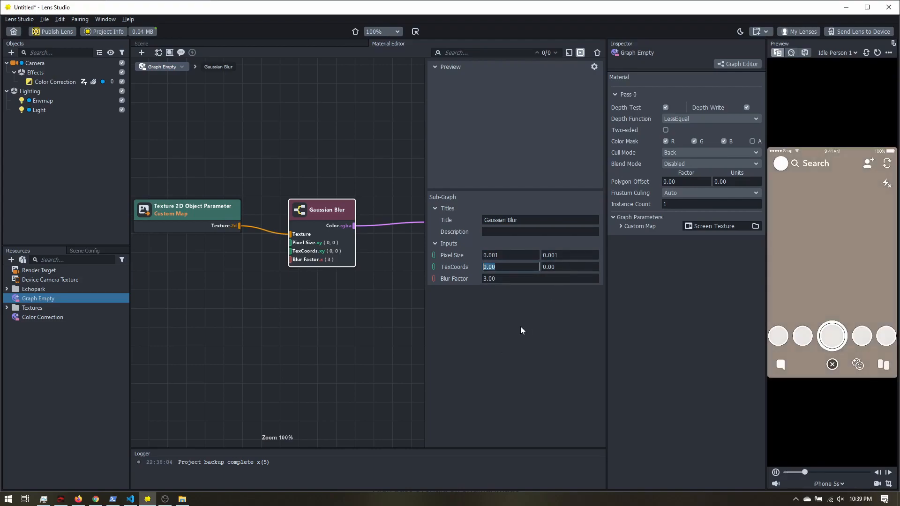
{"action": "mouse_move", "coordinate": [442, 274]}
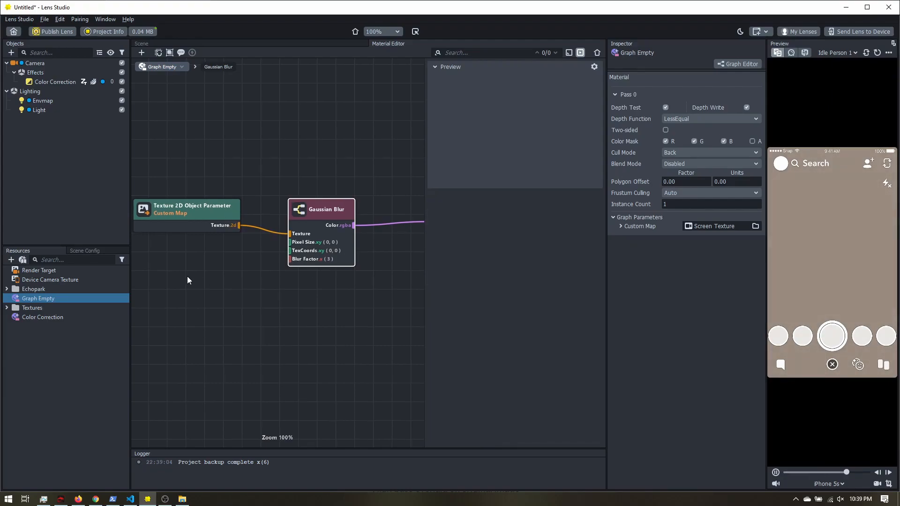
Step: Add a Surface (UV Coord 0) node from the library and feed it into the blur's TexCoords
{"action": "right_click", "coordinate": [188, 281]}
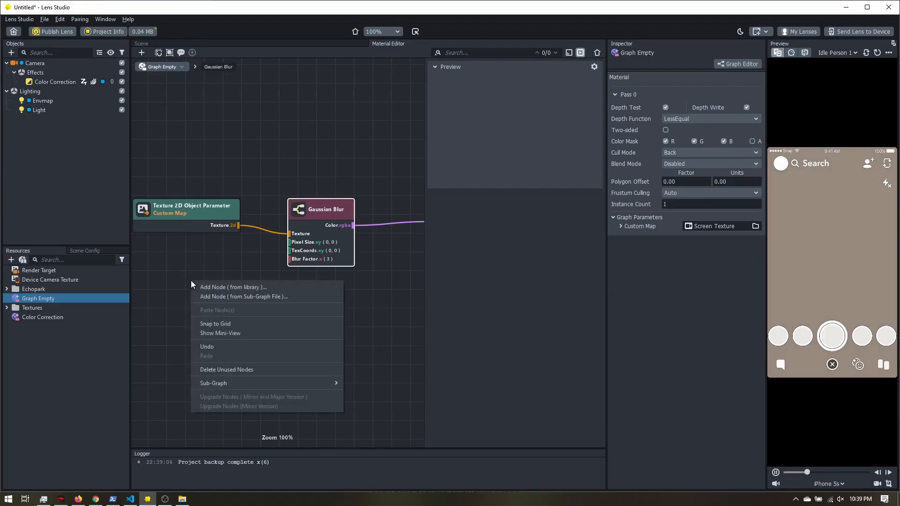
{"action": "left_click", "coordinate": [232, 287]}
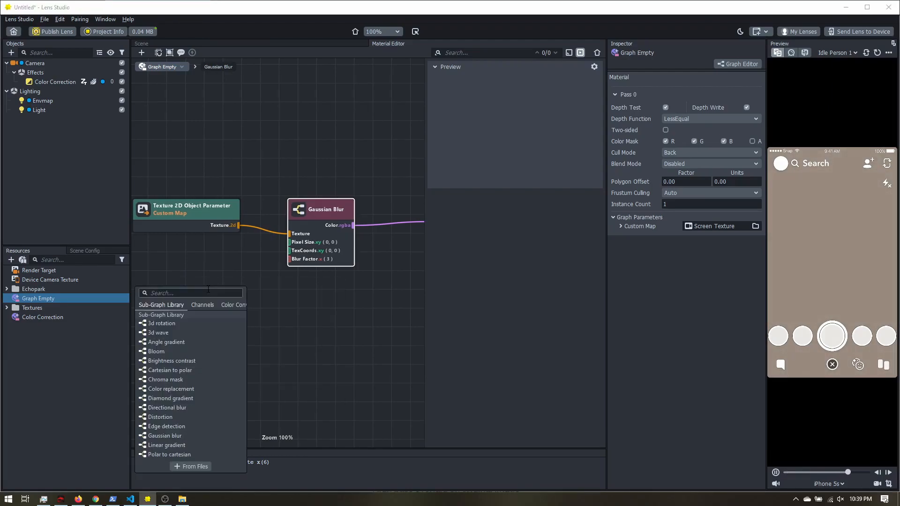
{"action": "type", "text": "coord"}
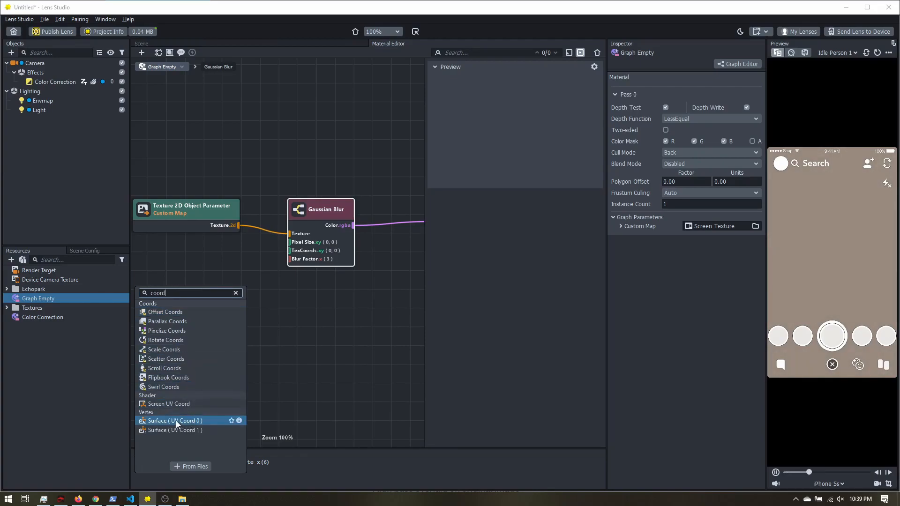
{"action": "left_click", "coordinate": [173, 421]}
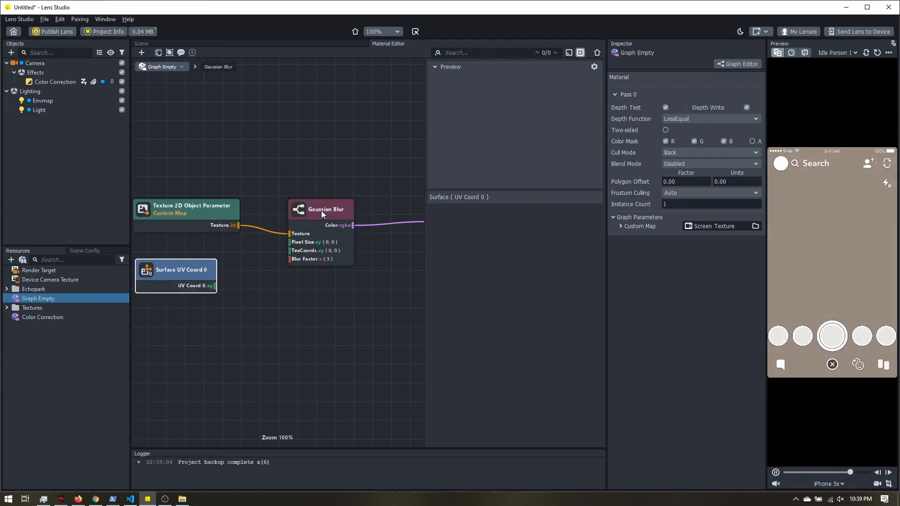
{"action": "mouse_move", "coordinate": [190, 222]}
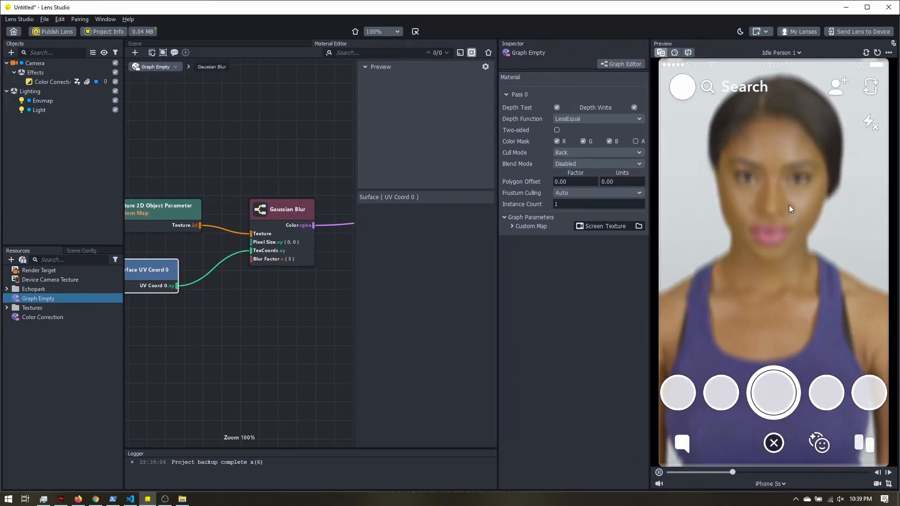
Step: Tune the Gaussian Blur to Pixel Size 0.0001 and Blur Factor 6
{"action": "left_click", "coordinate": [281, 209]}
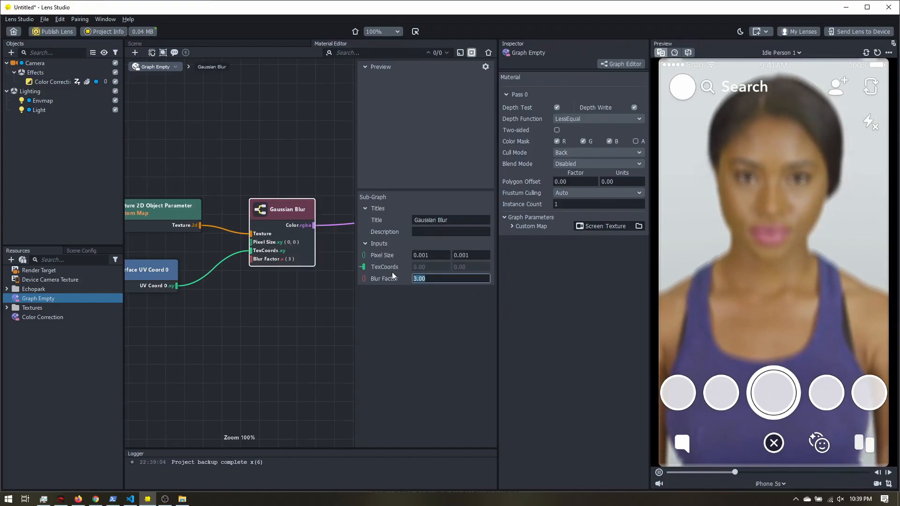
{"action": "type", "text": "0.00"}
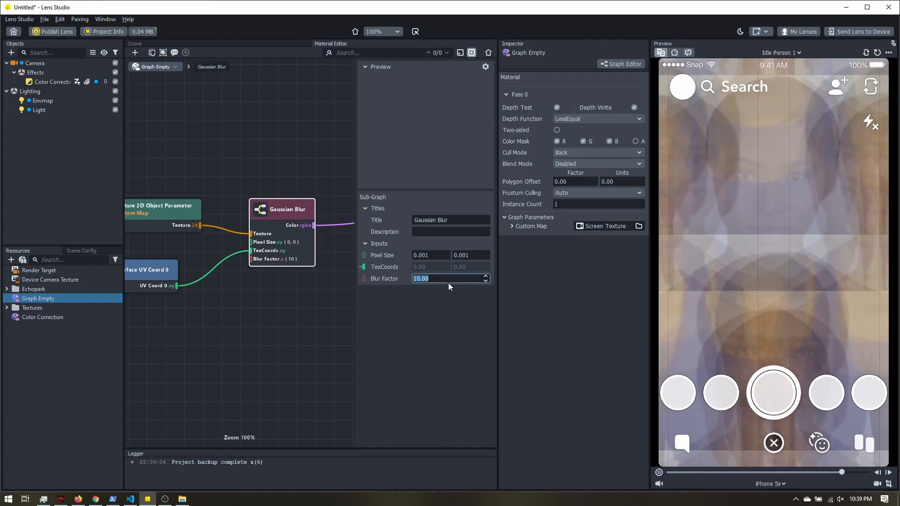
{"action": "type", "text": "4.00"}
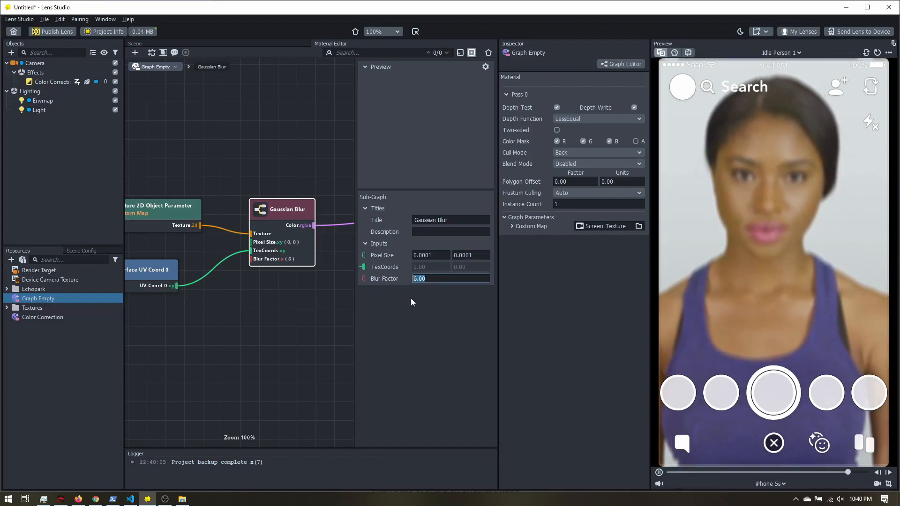
{"action": "type", "text": "8.00"}
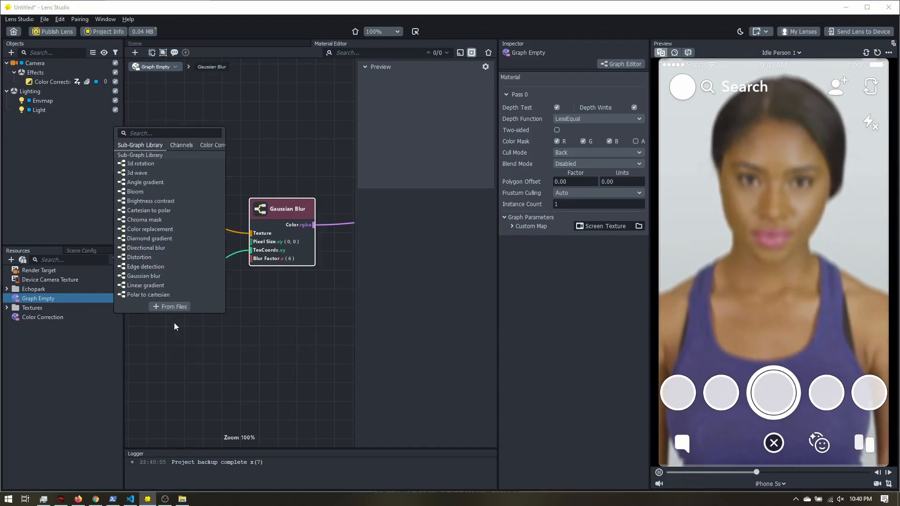
Step: Add a Float Parameter driving the Gaussian Blur's Blur Factor and set Custom Float to 6.00
{"action": "type", "text": "float"}
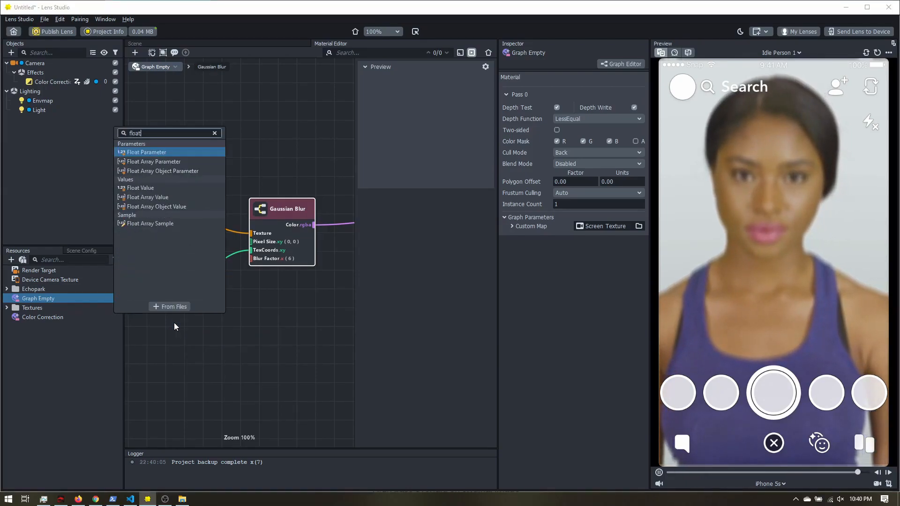
{"action": "left_click", "coordinate": [148, 152]}
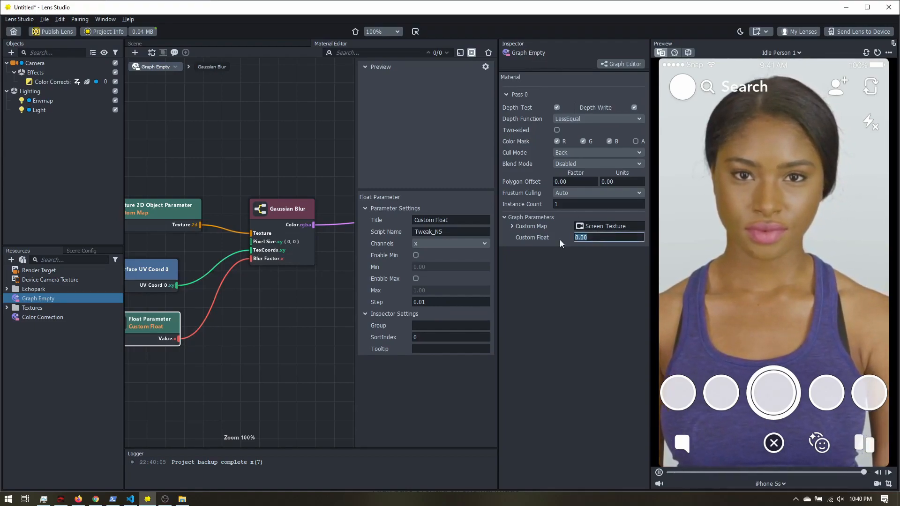
{"action": "type", "text": "6.00"}
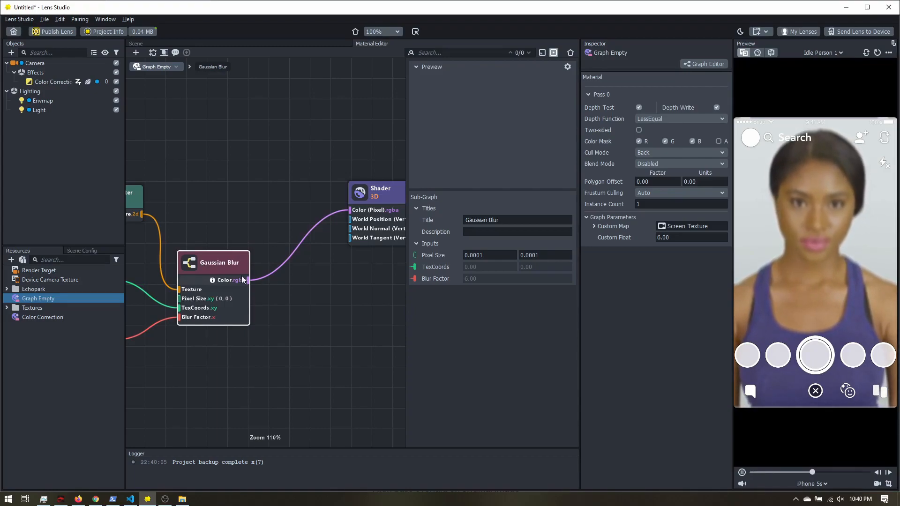
Step: Add a Subtract node taking the Gaussian Blur colour on B and sending its result to the shader colour
{"action": "right_click", "coordinate": [305, 289]}
{"action": "type", "text": "subt"}
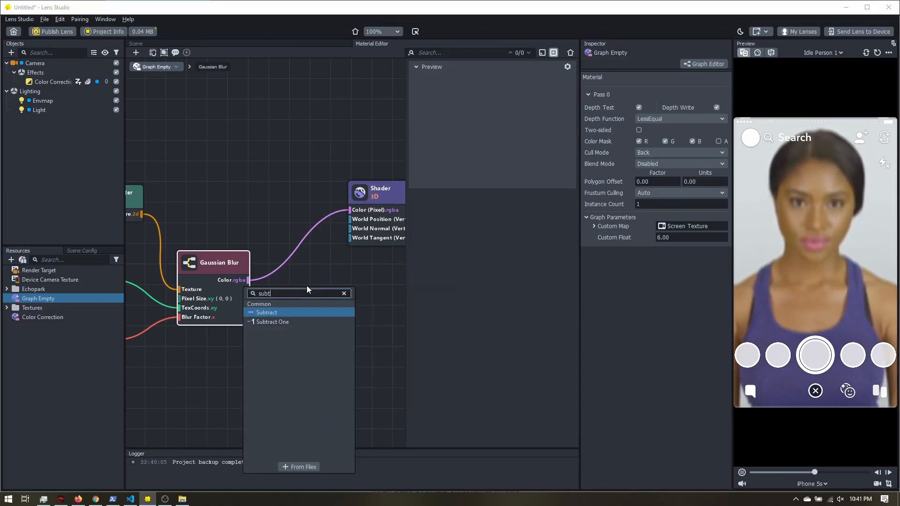
{"action": "left_click", "coordinate": [266, 311]}
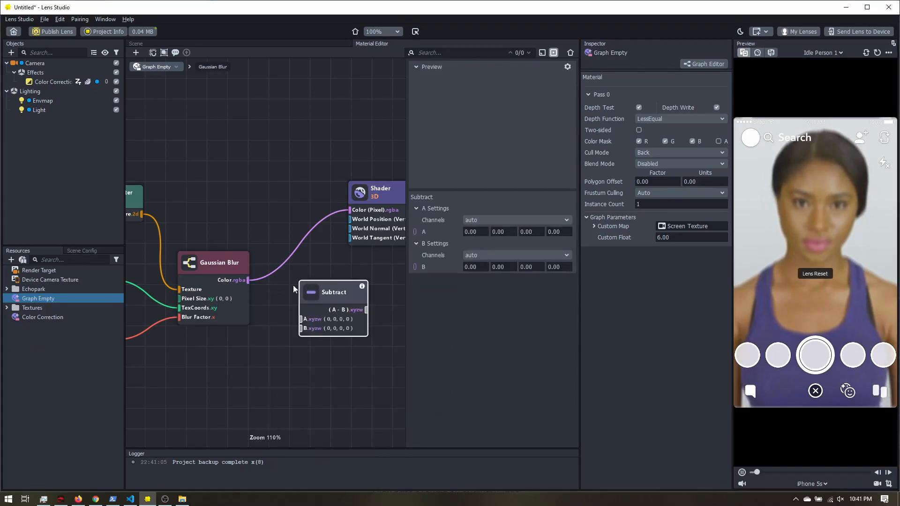
{"action": "left_click_drag", "start_coordinate": [247, 279], "coordinate": [303, 328]}
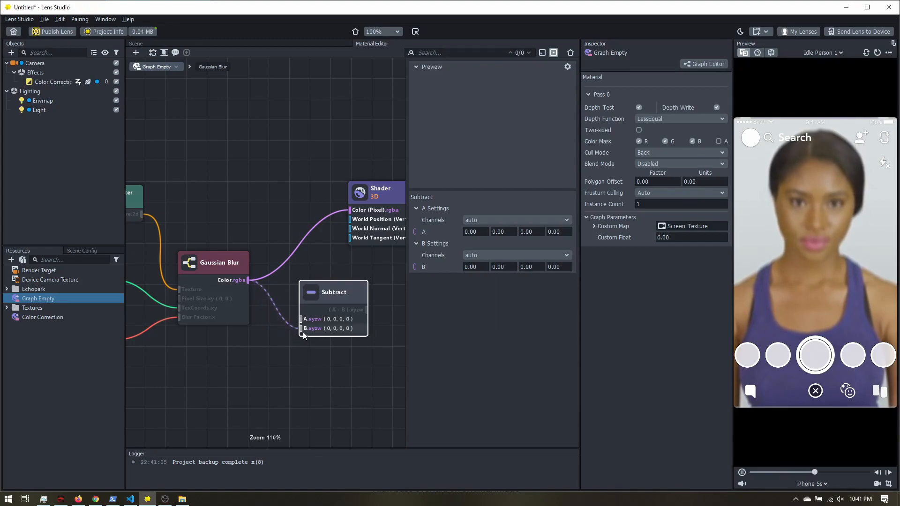
{"action": "left_click_drag", "start_coordinate": [333, 292], "coordinate": [293, 177]}
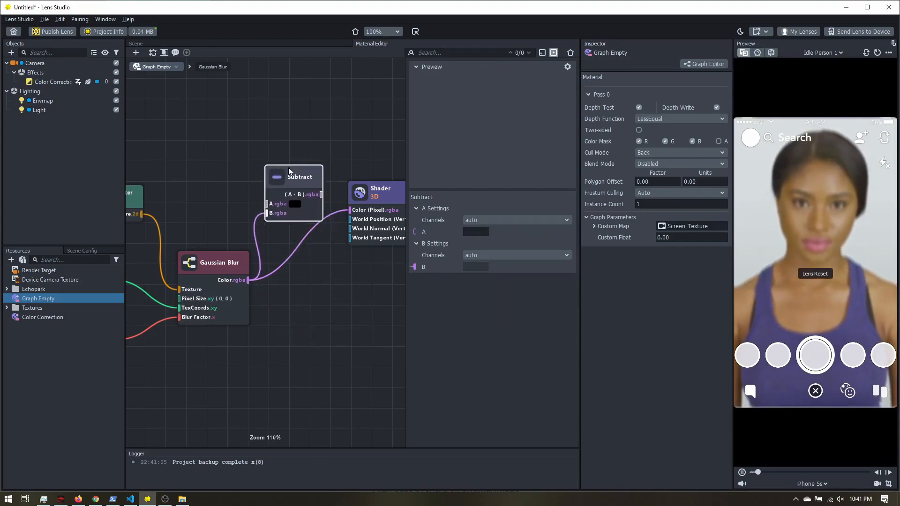
{"action": "left_click_drag", "start_coordinate": [299, 176], "coordinate": [289, 170]}
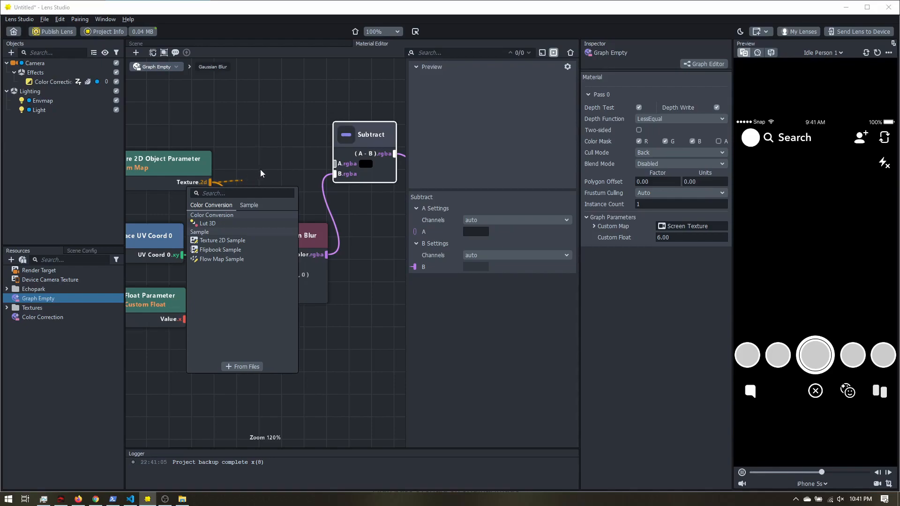
{"action": "mouse_move", "coordinate": [213, 223]}
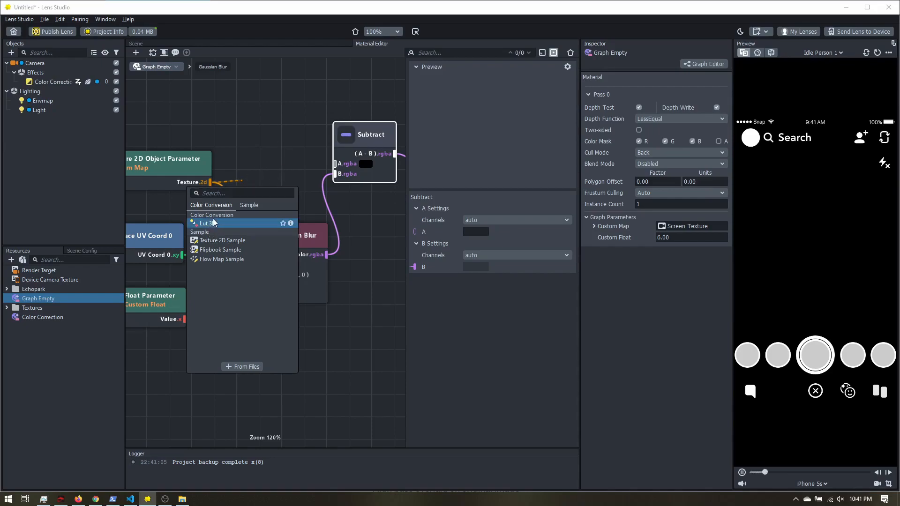
{"action": "mouse_move", "coordinate": [230, 240]}
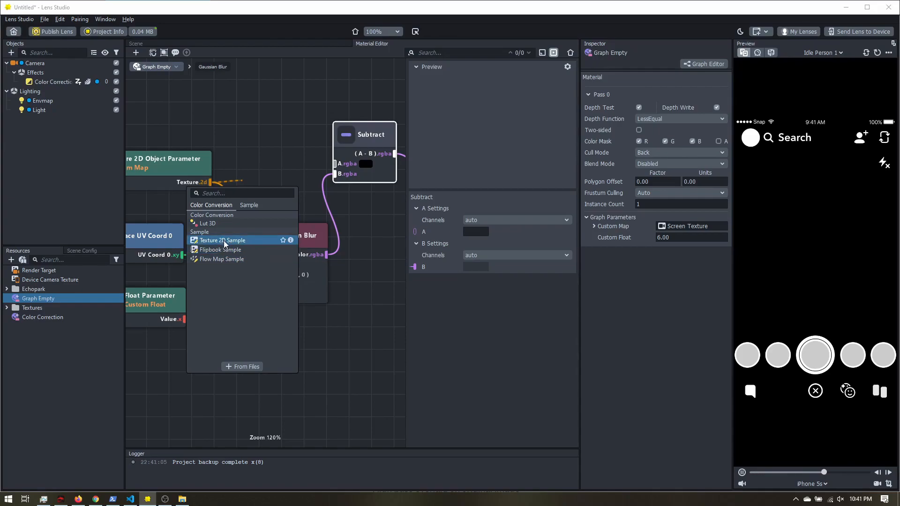
Step: Add a Texture 2D Sample of the original image feeding Subtract's A input
{"action": "left_click", "coordinate": [223, 240]}
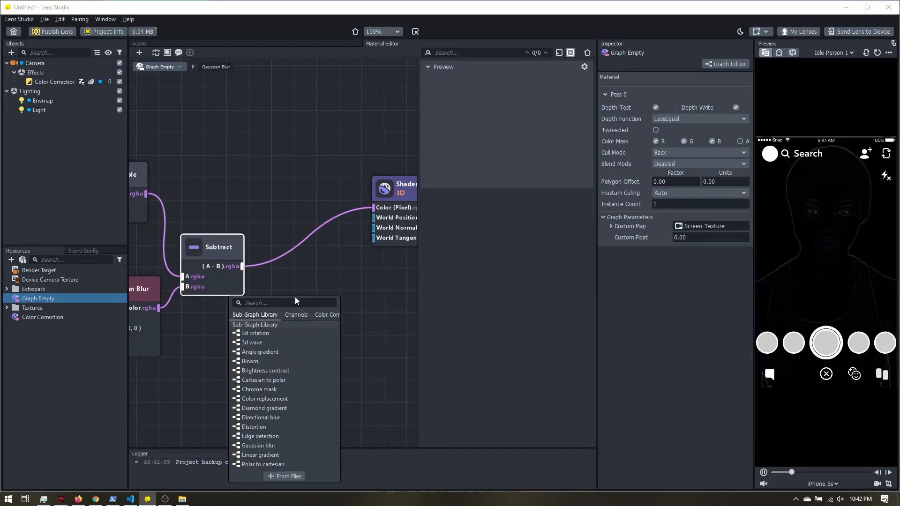
Step: Add an Add node between the Subtract result and the shader colour
{"action": "type", "text": "add"}
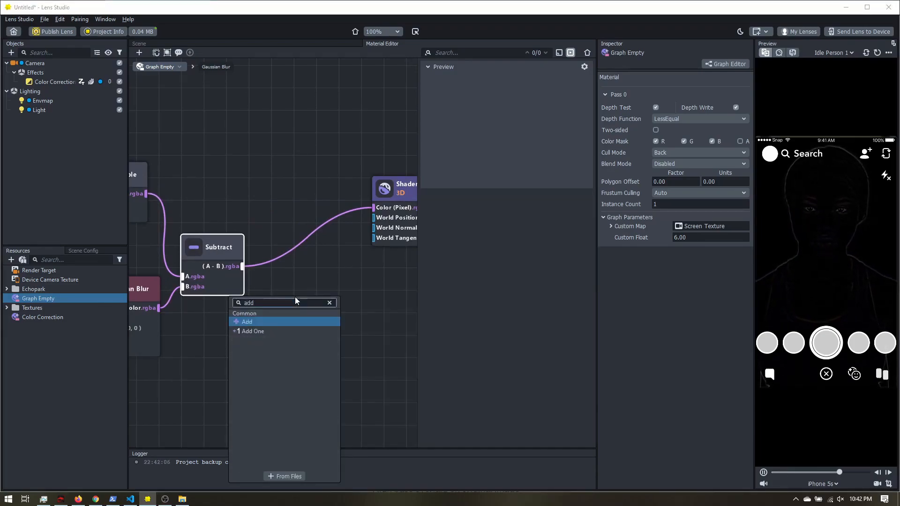
{"action": "left_click", "coordinate": [246, 321]}
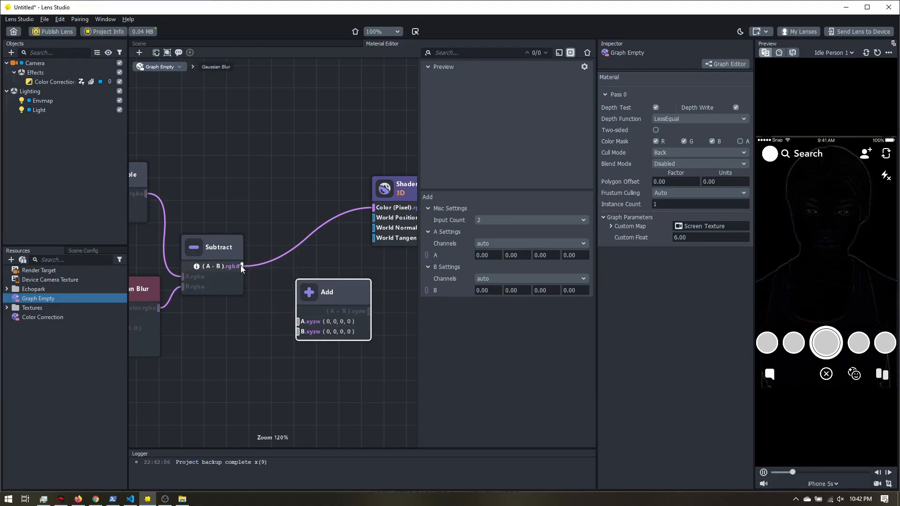
{"action": "left_click_drag", "start_coordinate": [327, 291], "coordinate": [301, 278]}
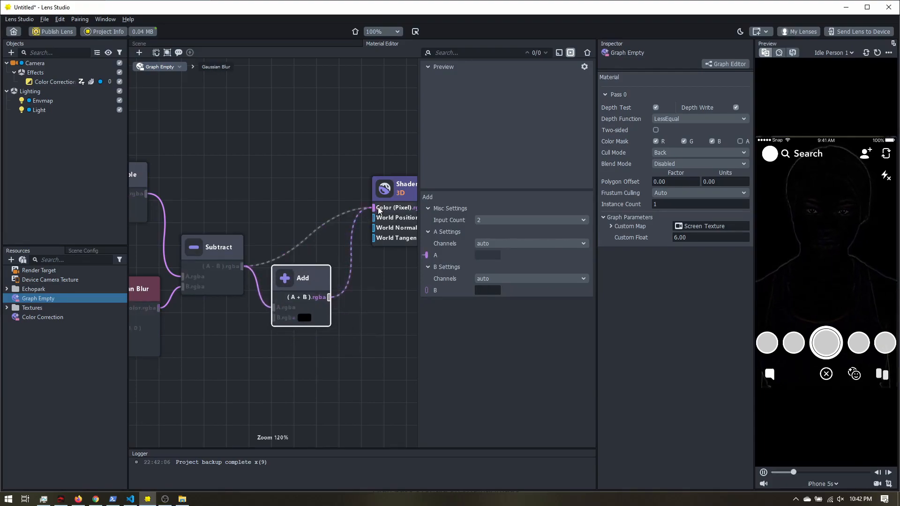
{"action": "left_click_drag", "start_coordinate": [303, 279], "coordinate": [306, 232]}
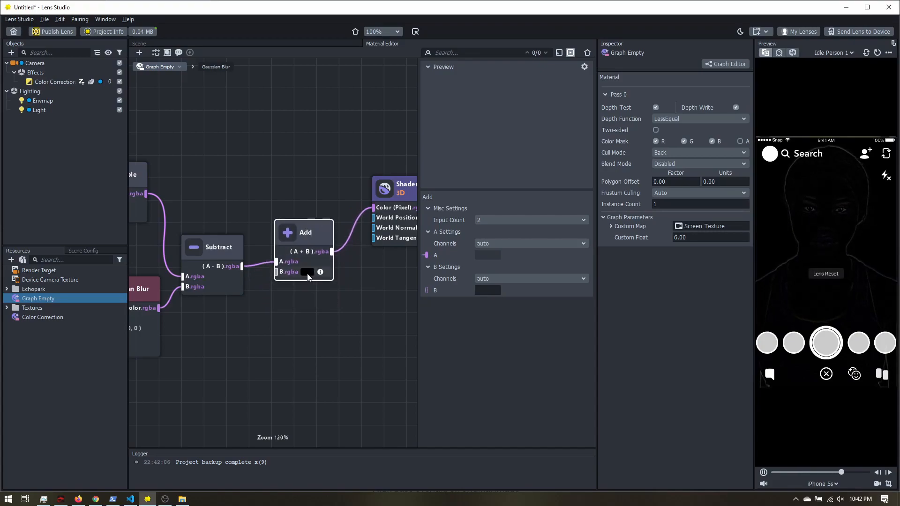
Step: Set the Add node's B colour to mid-gray (128, 128, 128)
{"action": "left_click", "coordinate": [307, 272]}
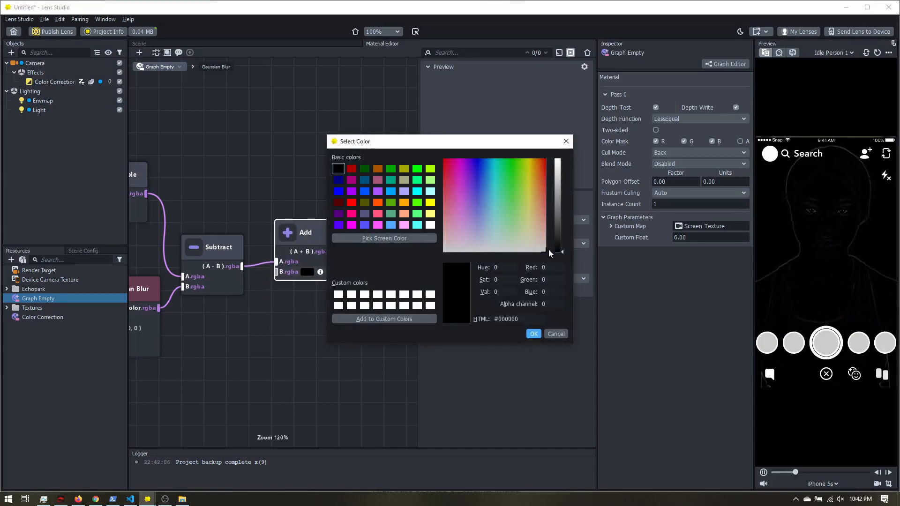
{"action": "left_click_drag", "start_coordinate": [561, 252], "coordinate": [561, 206]}
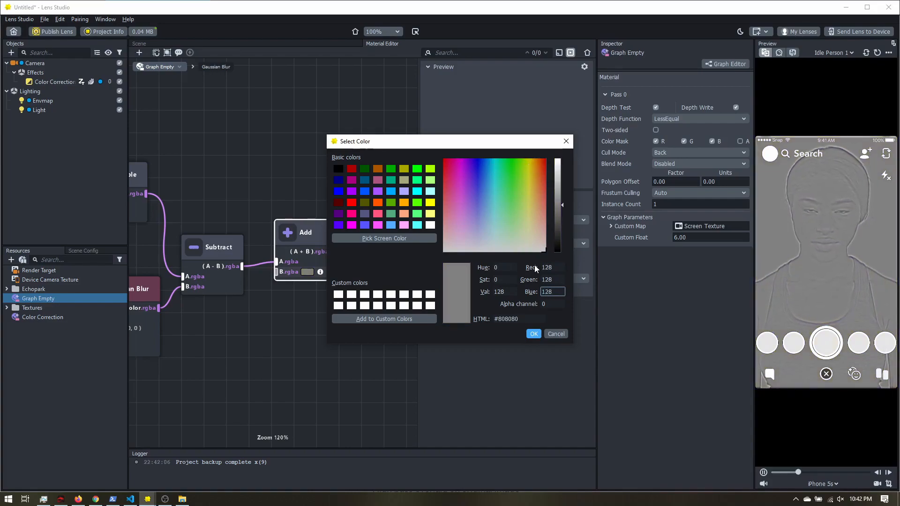
{"action": "left_click", "coordinate": [532, 334]}
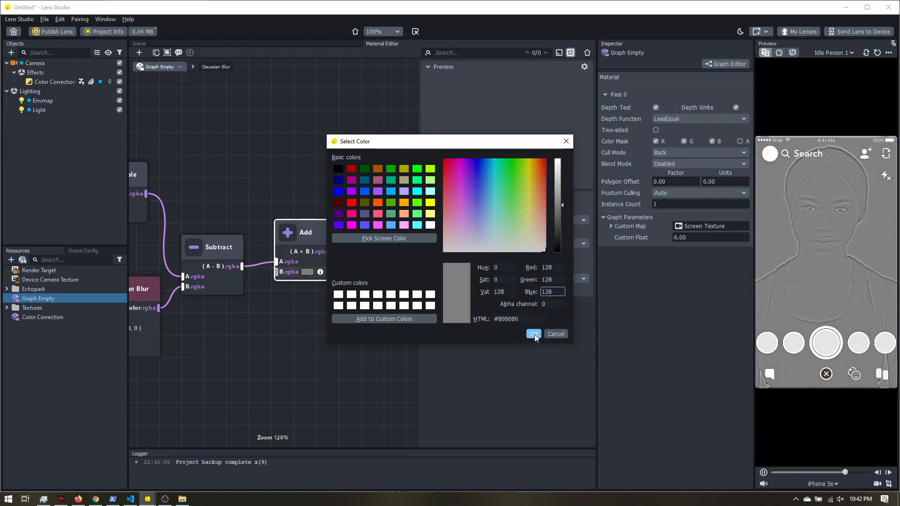
{"action": "left_click", "coordinate": [532, 334]}
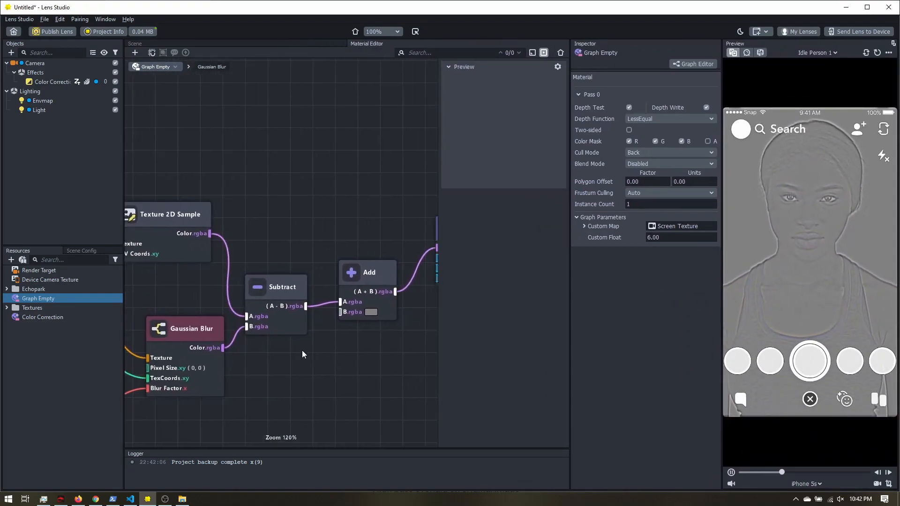
Step: Add a Blend node from the library feeding the shader and set its blend mode to Overlay
{"action": "right_click", "coordinate": [303, 354]}
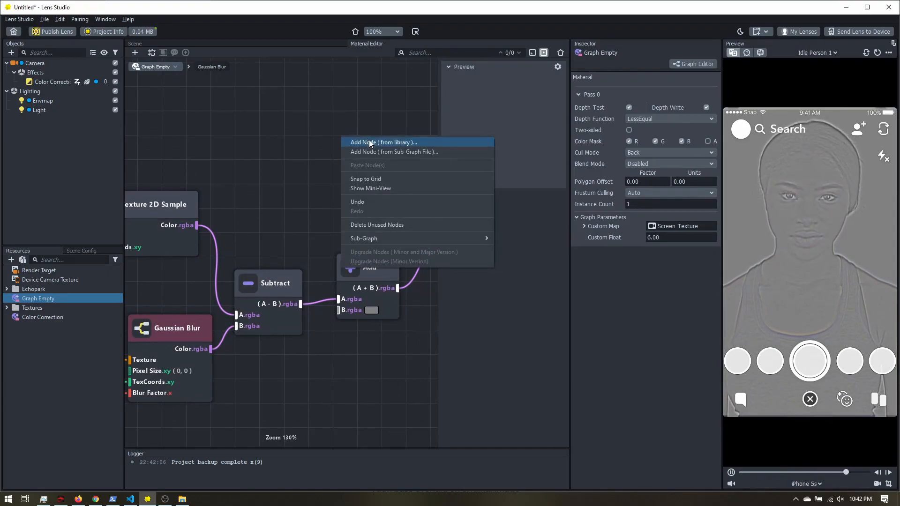
{"action": "left_click", "coordinate": [383, 142]}
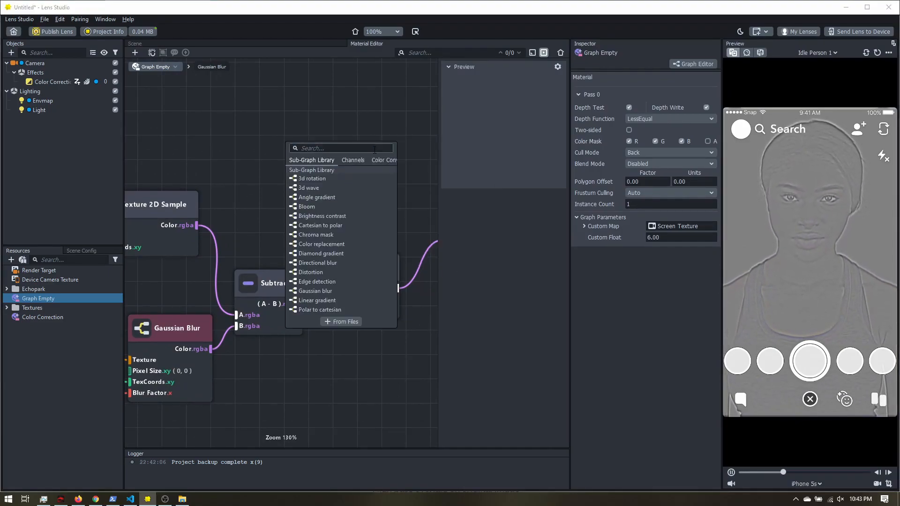
{"action": "type", "text": "blend"}
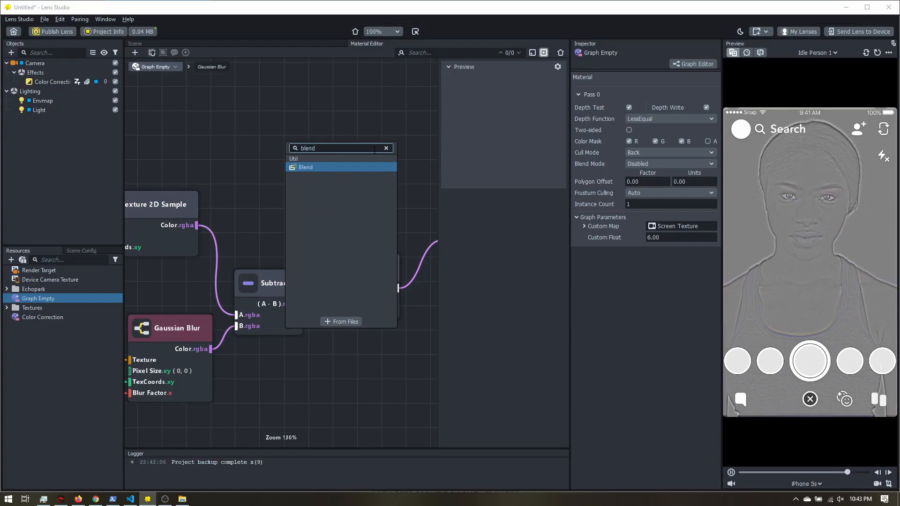
{"action": "left_click", "coordinate": [306, 167]}
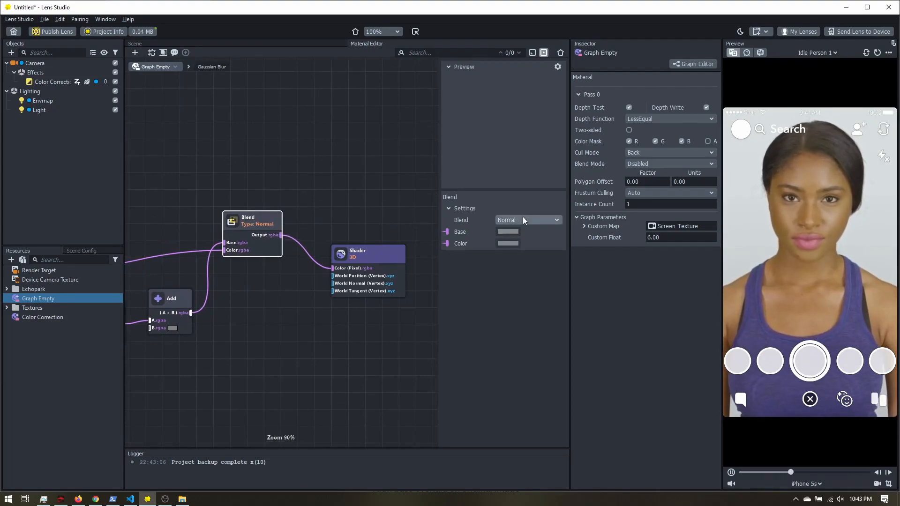
{"action": "left_click", "coordinate": [527, 220]}
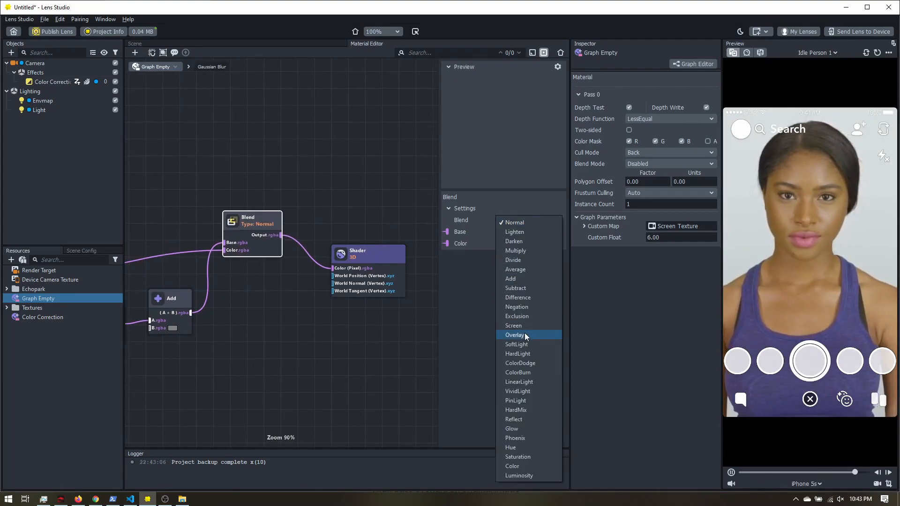
{"action": "left_click", "coordinate": [515, 334]}
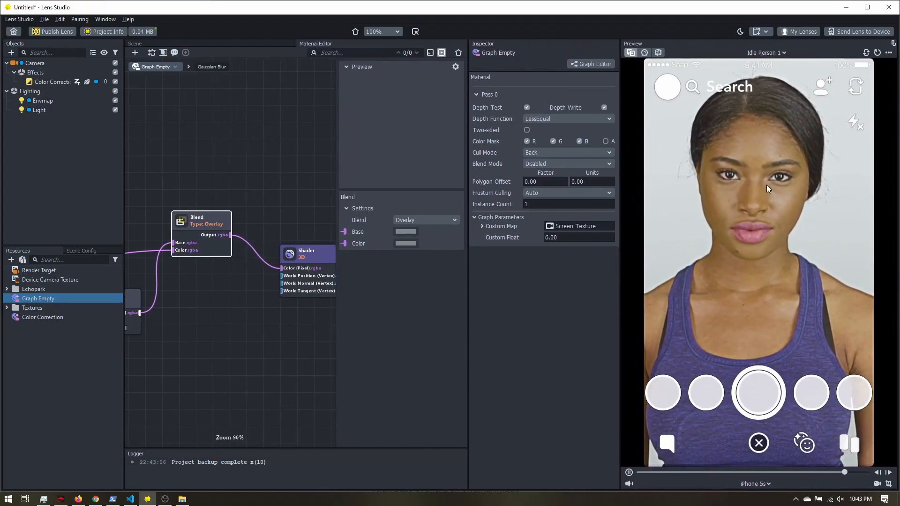
{"action": "left_click", "coordinate": [579, 237]}
{"action": "type", "text": "3"}
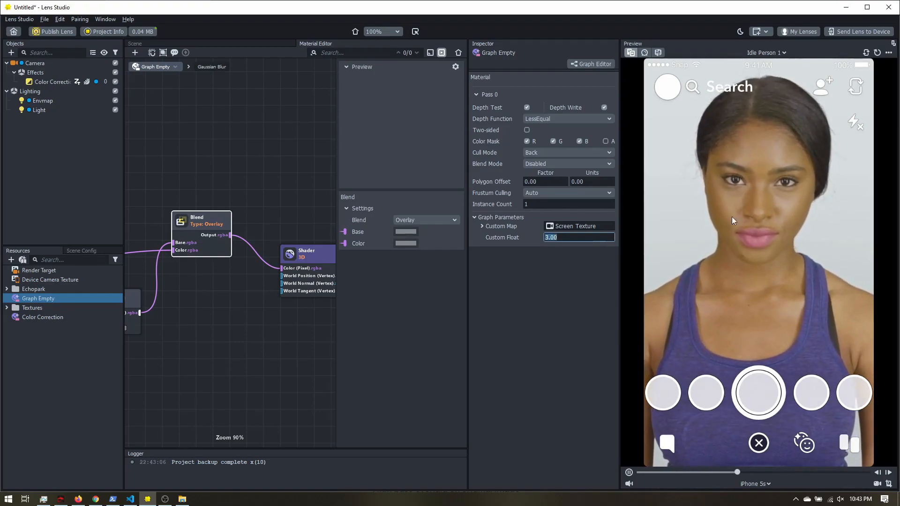
{"action": "left_click", "coordinate": [610, 236]}
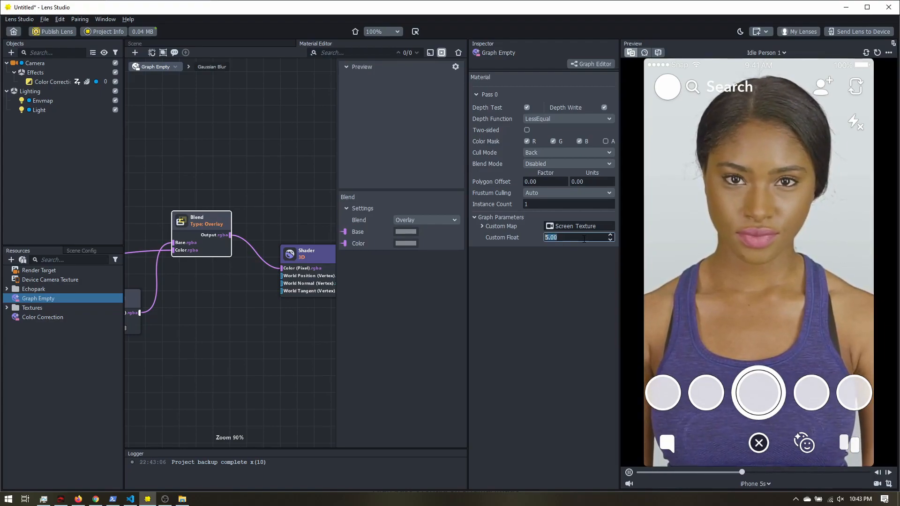
{"action": "type", "text": "8"}
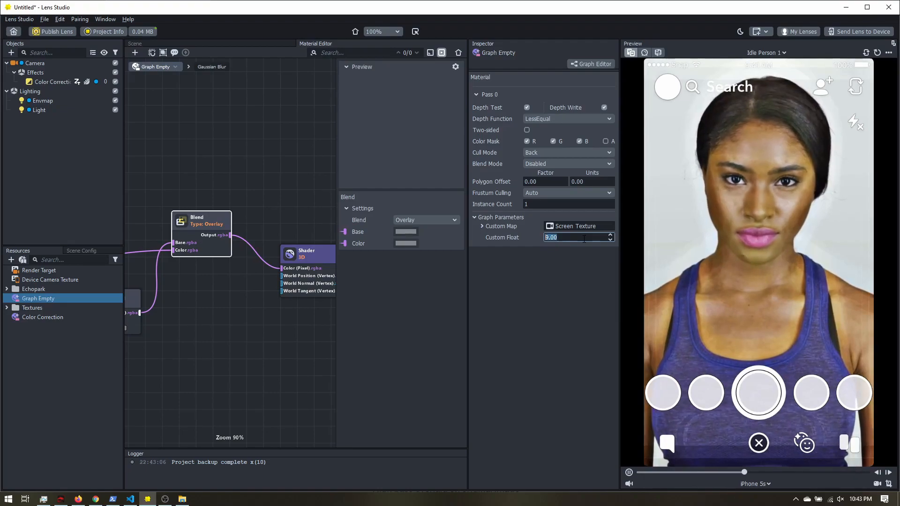
{"action": "type", "text": "10.00"}
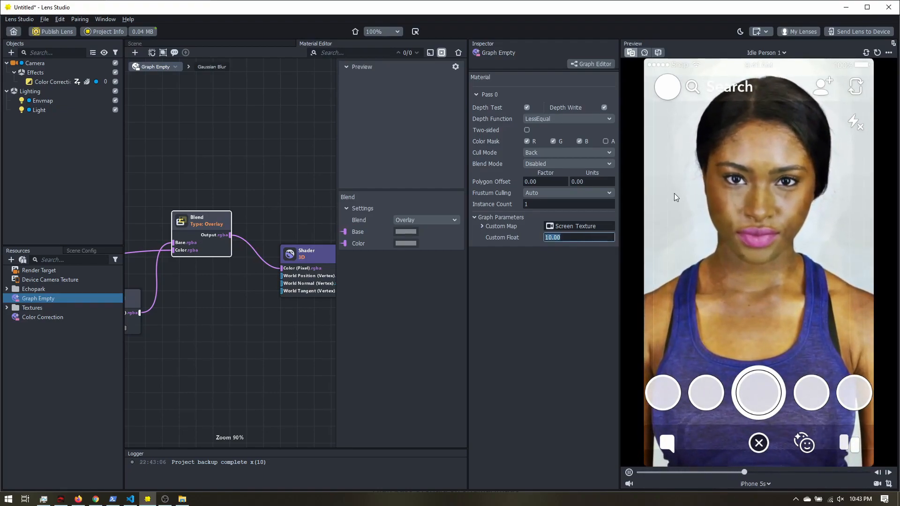
{"action": "type", "text": "6"}
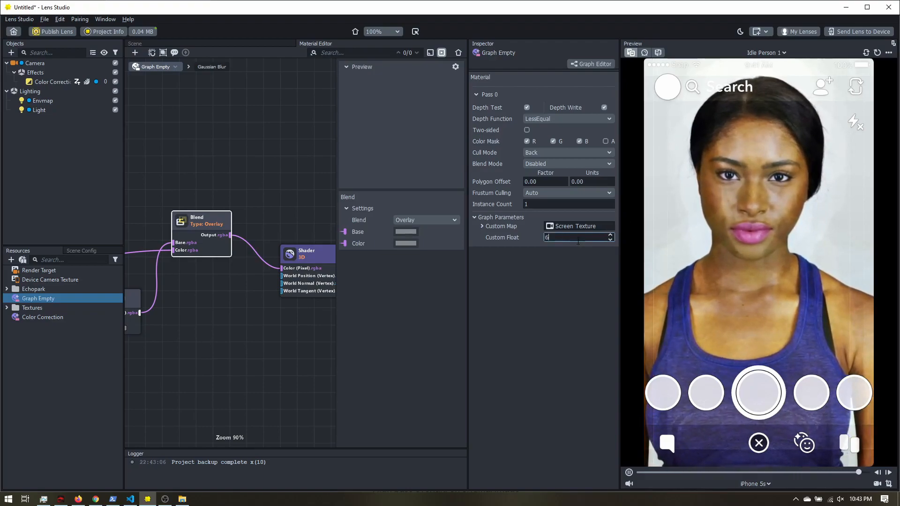
{"action": "type", "text": "6.00"}
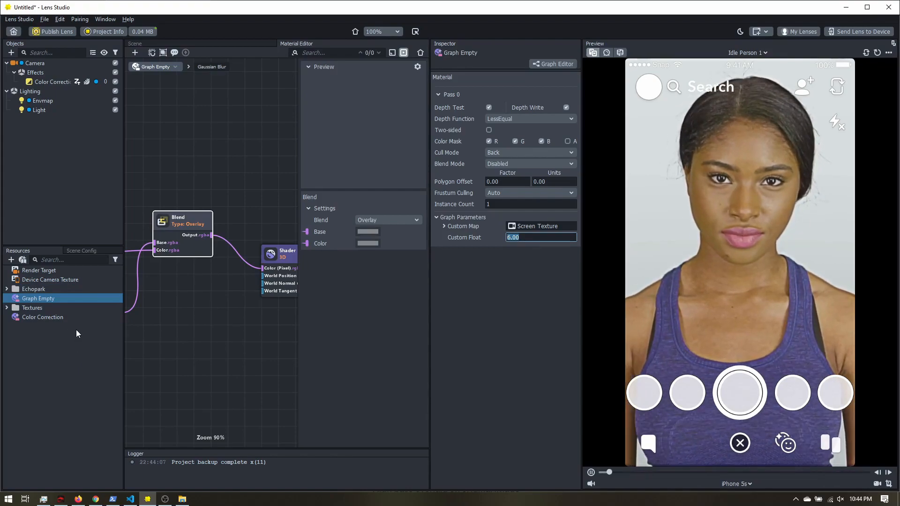
Step: Select the Color Correction object under Camera > Effects to show its Post Effect using Graph Empty
{"action": "left_click", "coordinate": [51, 81]}
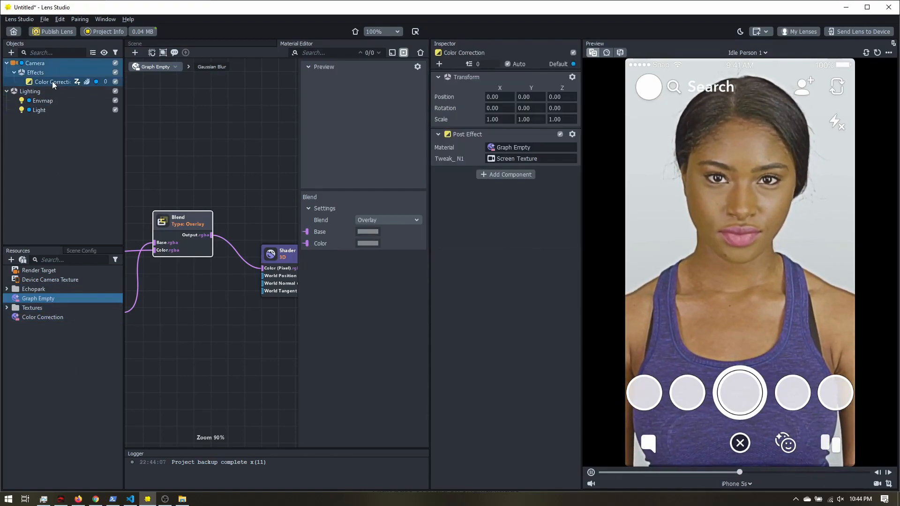